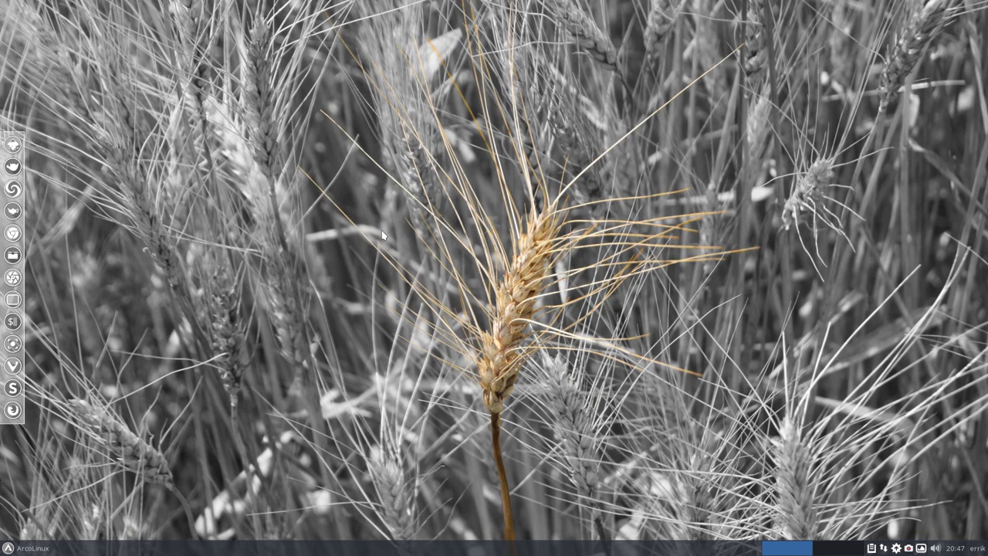
mouse_move(602, 346)
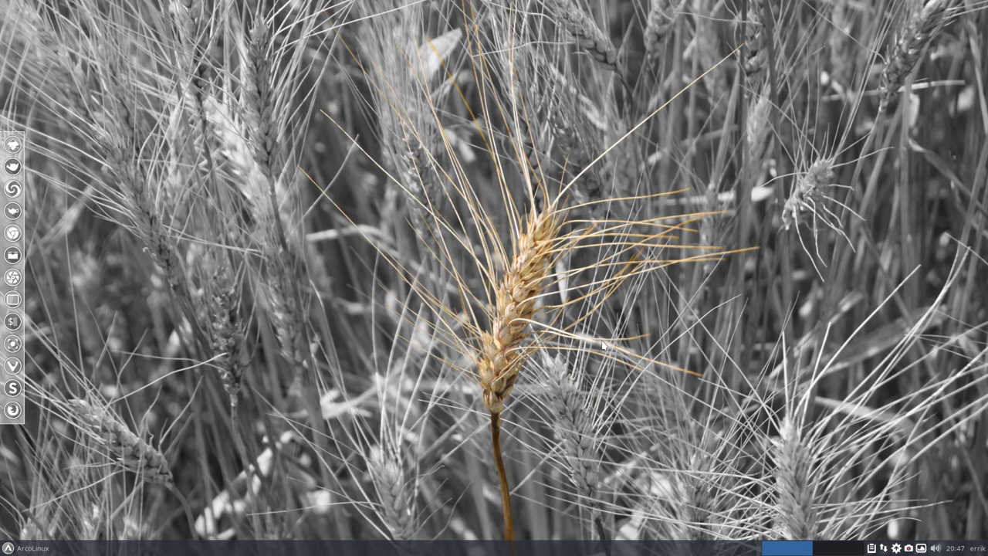
mouse_move(503, 324)
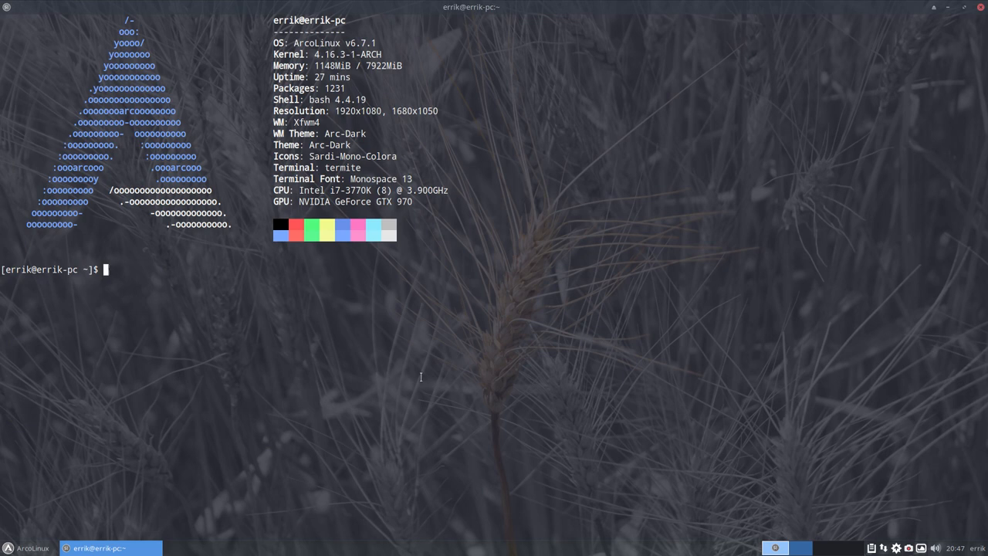
Run inxi -b to show the hardware summary with the GTX 970 on nouveau.
type("inxi -b")
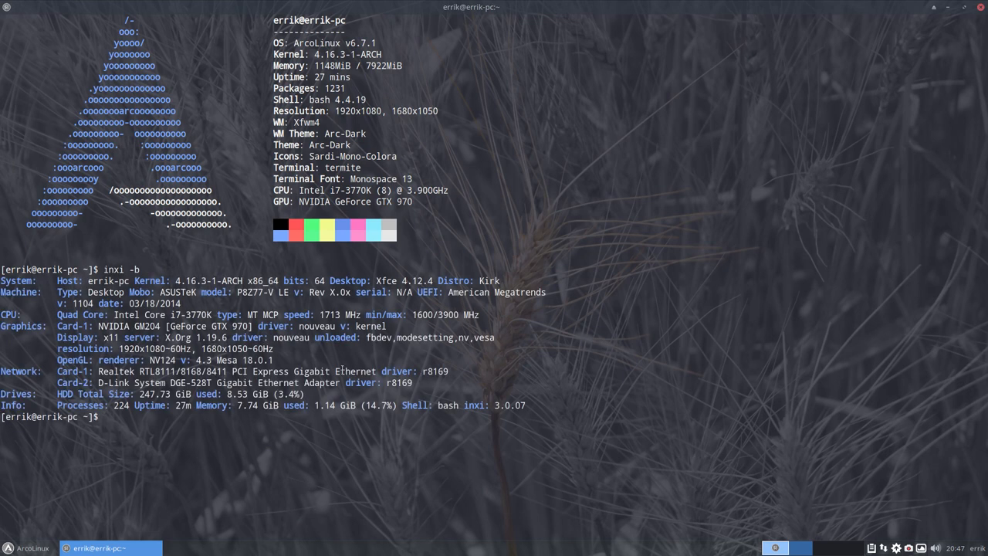
double_click(290, 337)
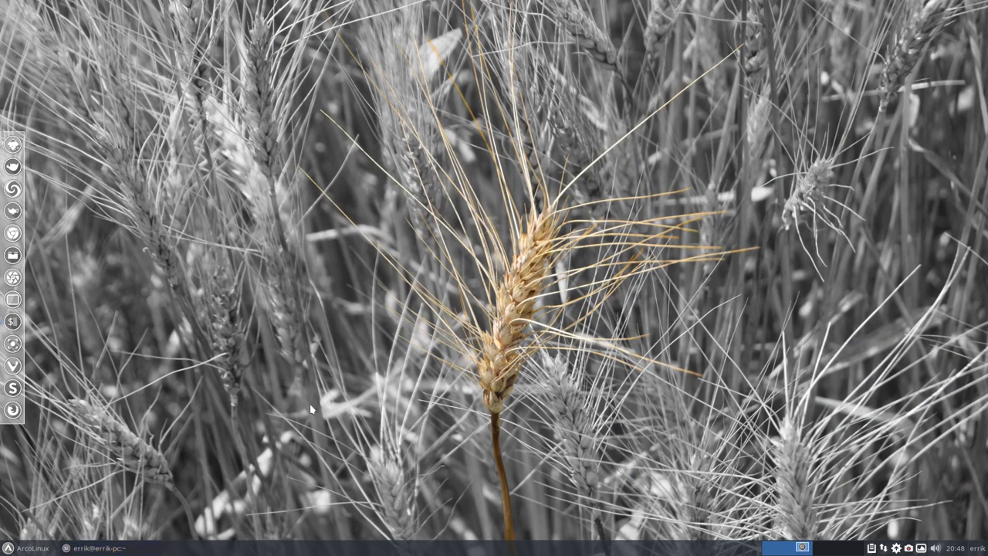
mouse_move(12, 410)
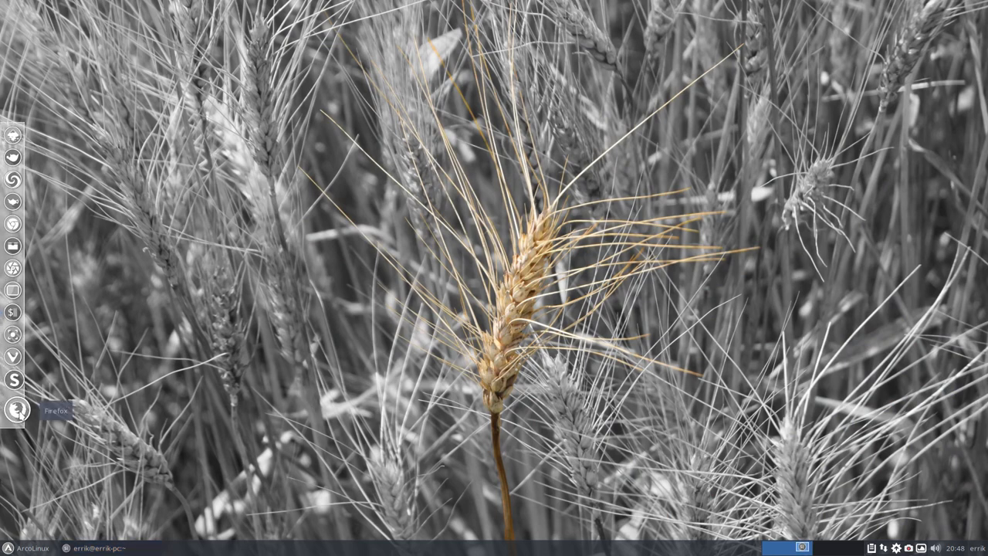
Launch Firefox and search Google for 'arch wiki nvidia'.
left_click(12, 411)
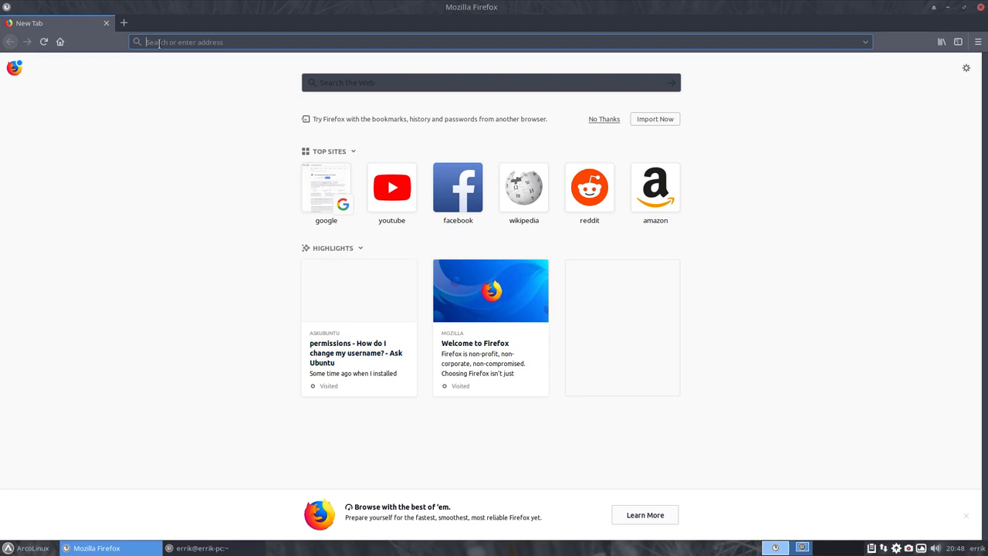
type("arc")
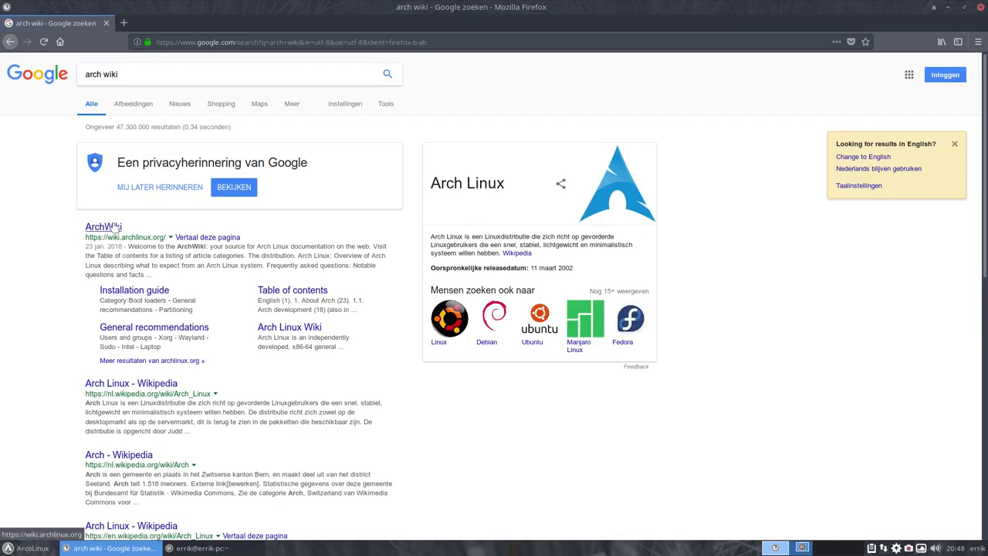
left_click(102, 226)
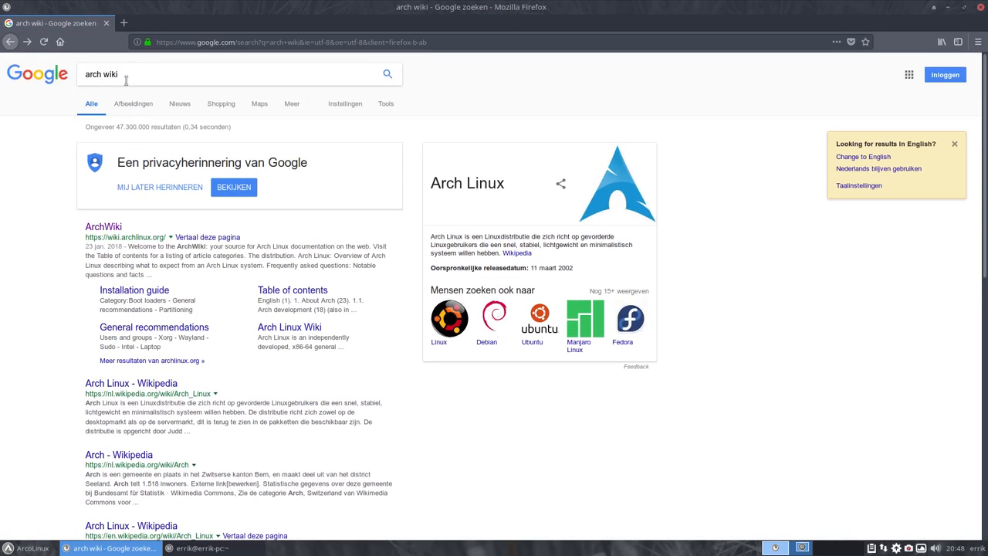
type("nvidia")
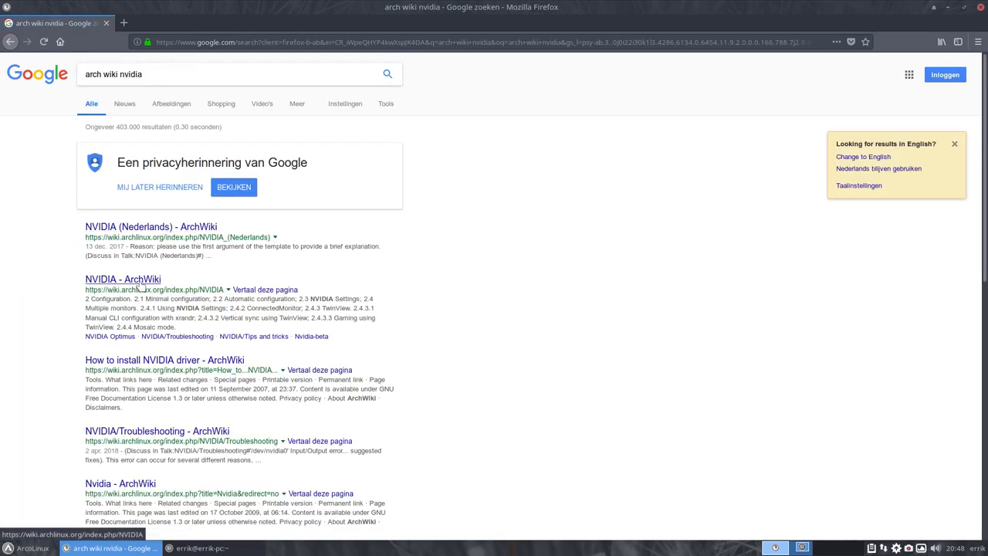
In the NVIDIA ArchWiki article's Installation section, select and copy the lspci graphics card command.
left_click(122, 277)
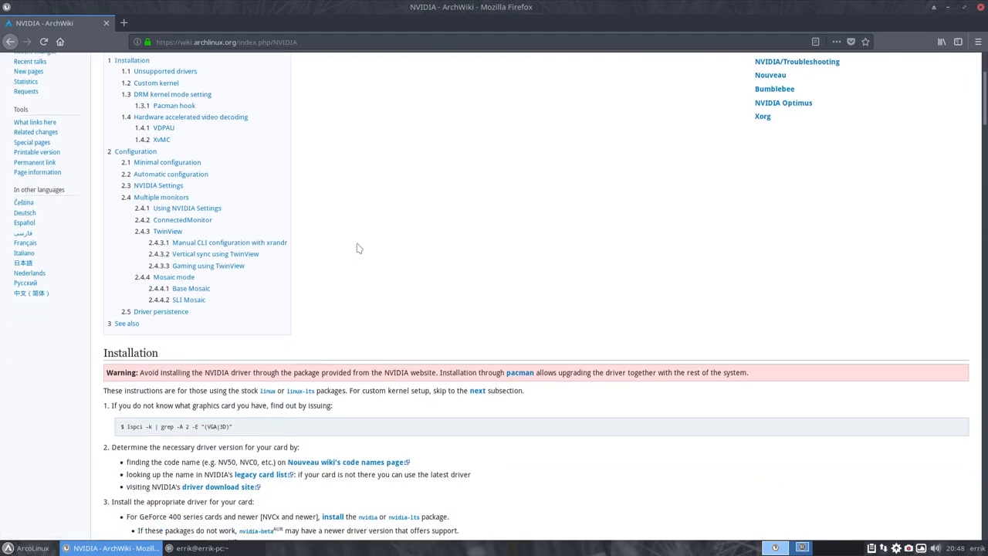
scroll("down", 3)
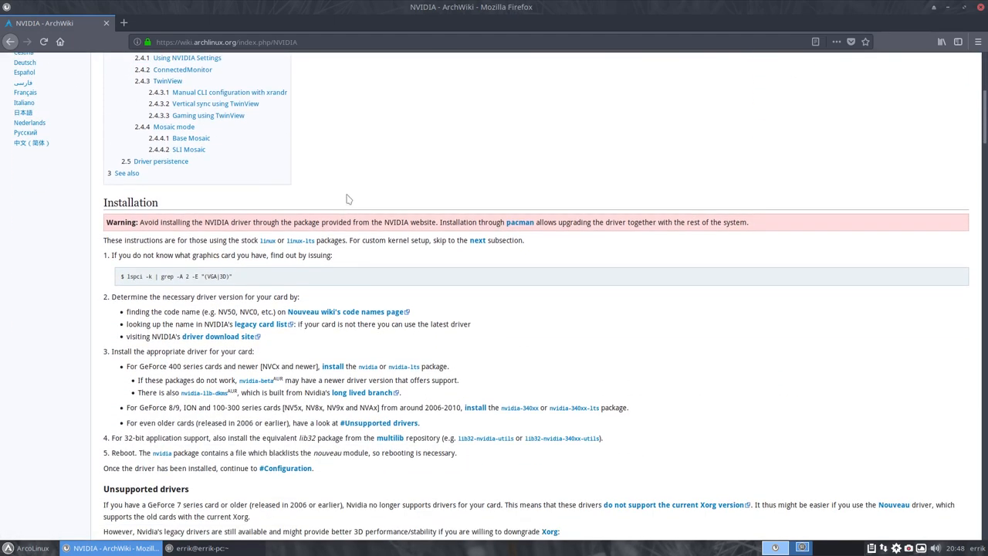
scroll("down", 3)
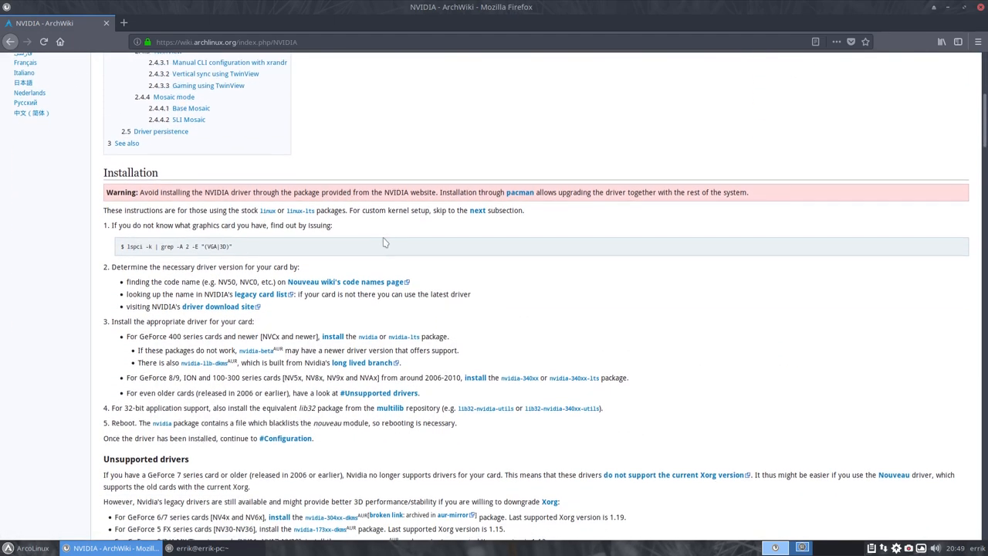
scroll("down", 3)
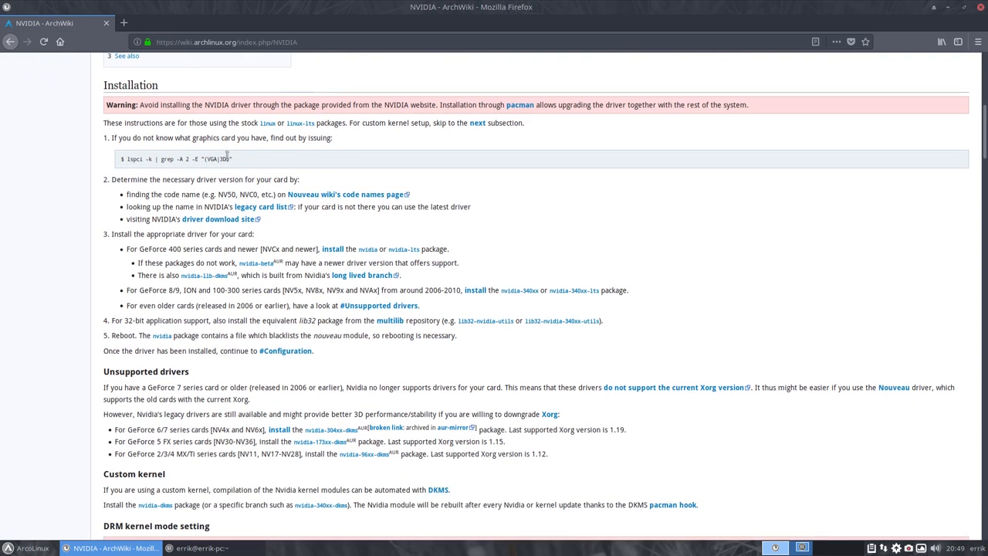
left_click_drag(128, 159, 231, 159)
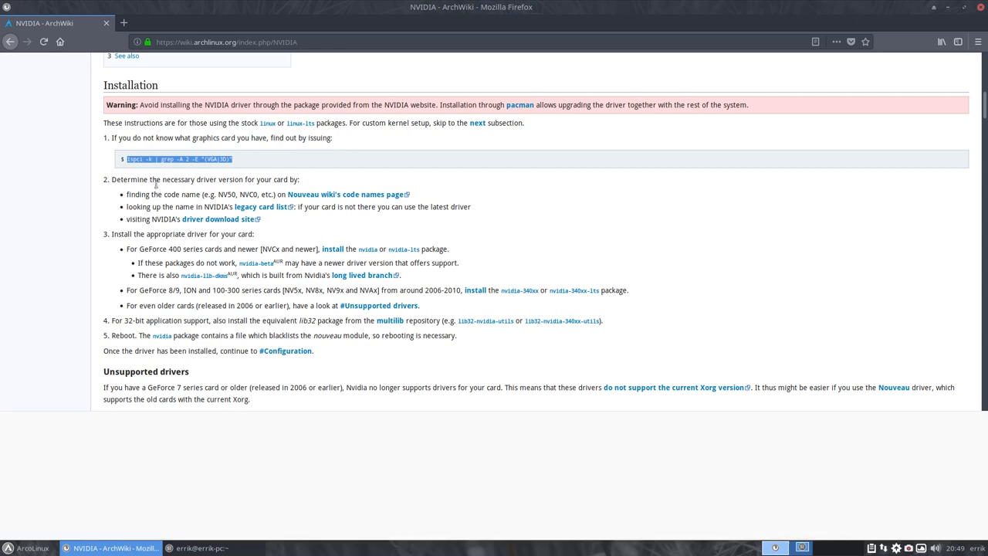
key("F12")
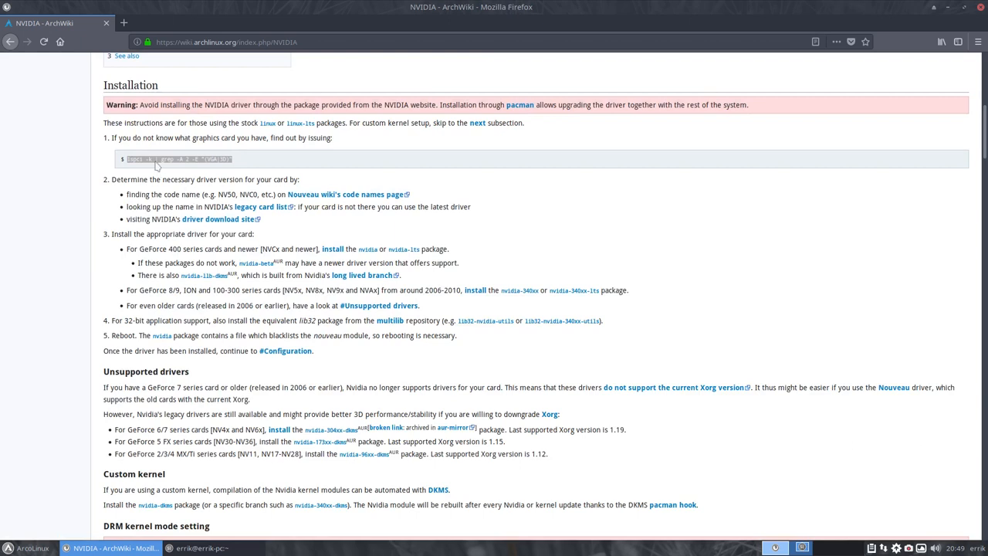
left_click_drag(127, 157, 234, 158)
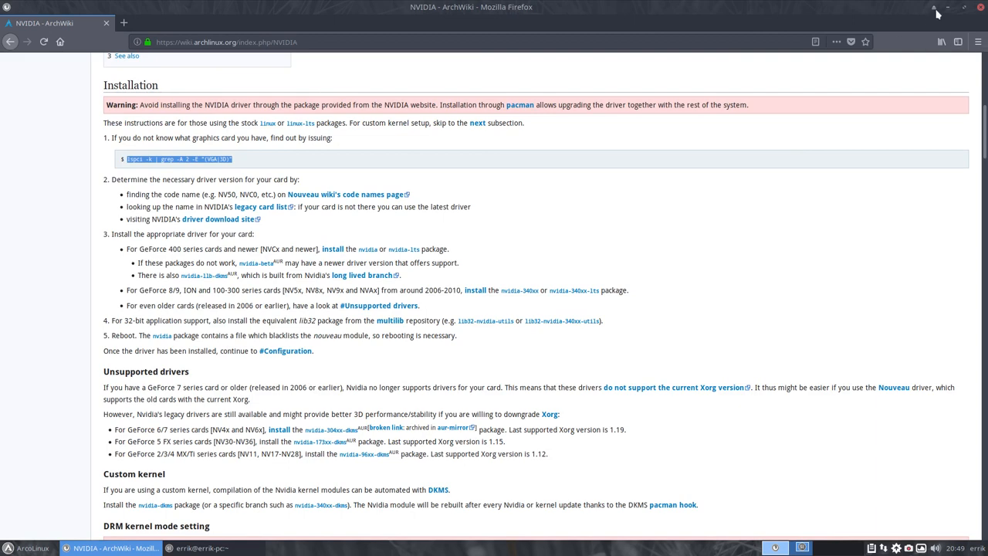
Hide Firefox and highlight the GeForce GTX 970 name in the lspci output in Termite.
left_click(200, 547)
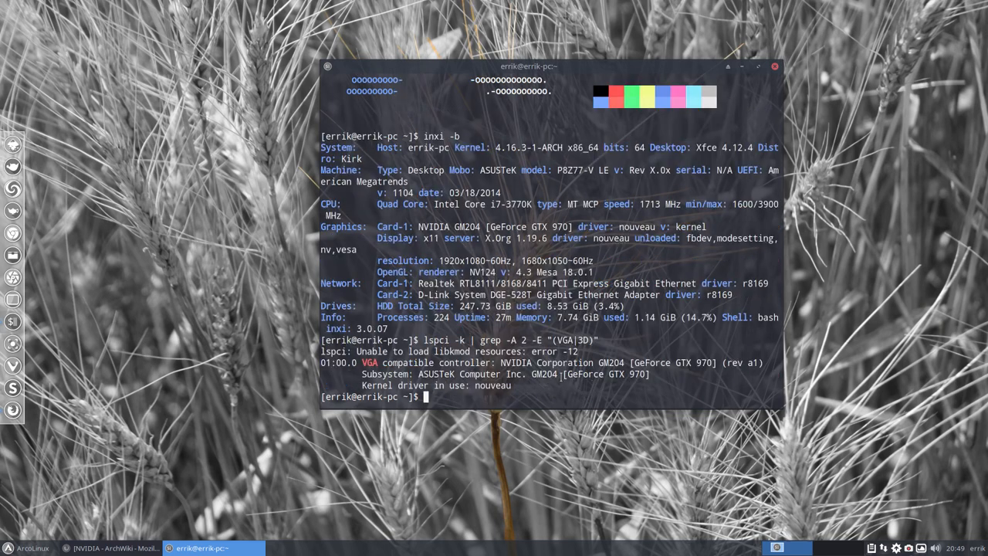
double_click(608, 374)
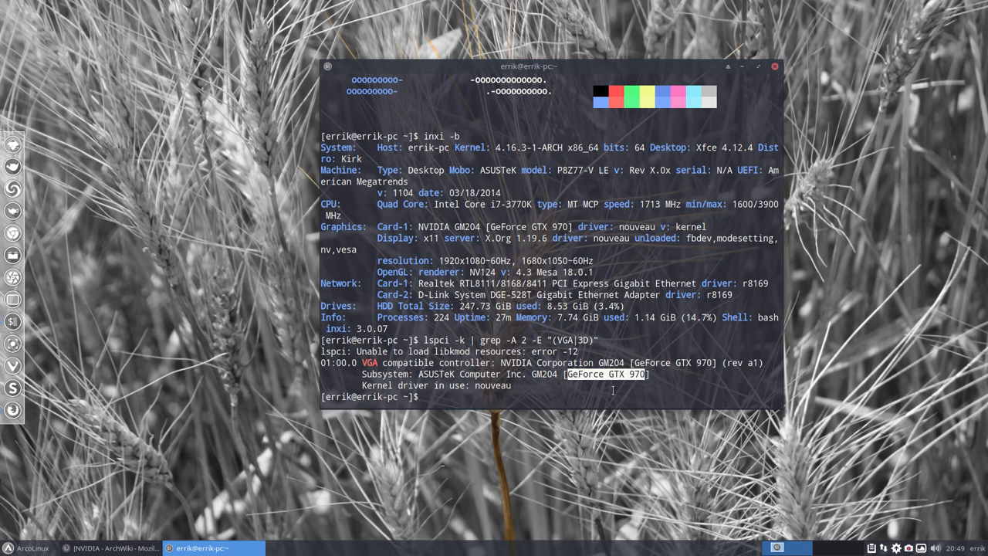
double_click(491, 385)
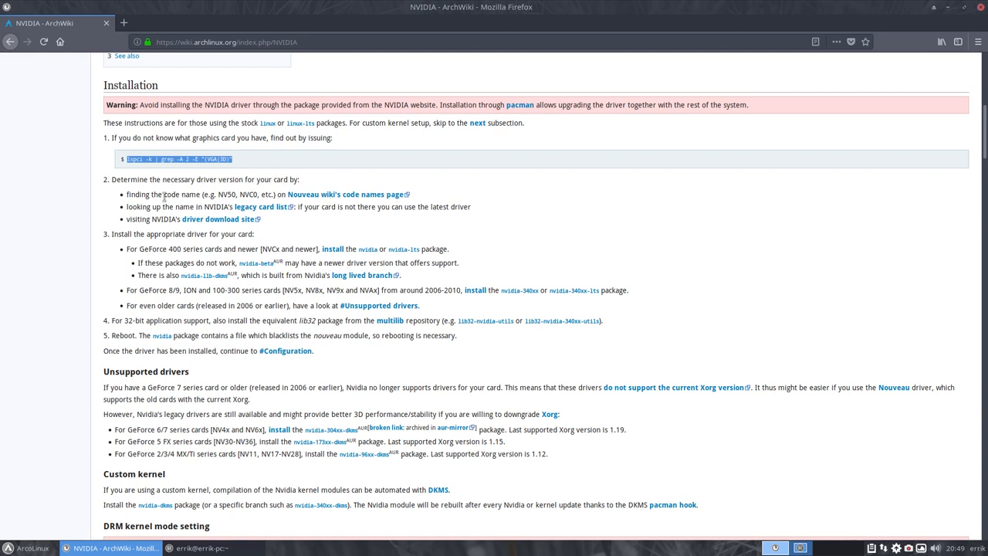
mouse_move(343, 195)
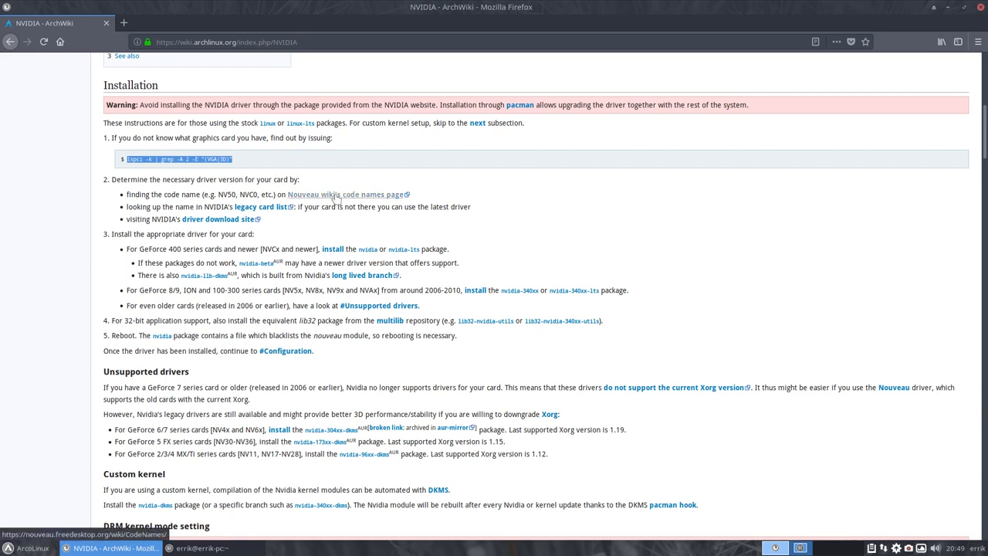
mouse_move(355, 201)
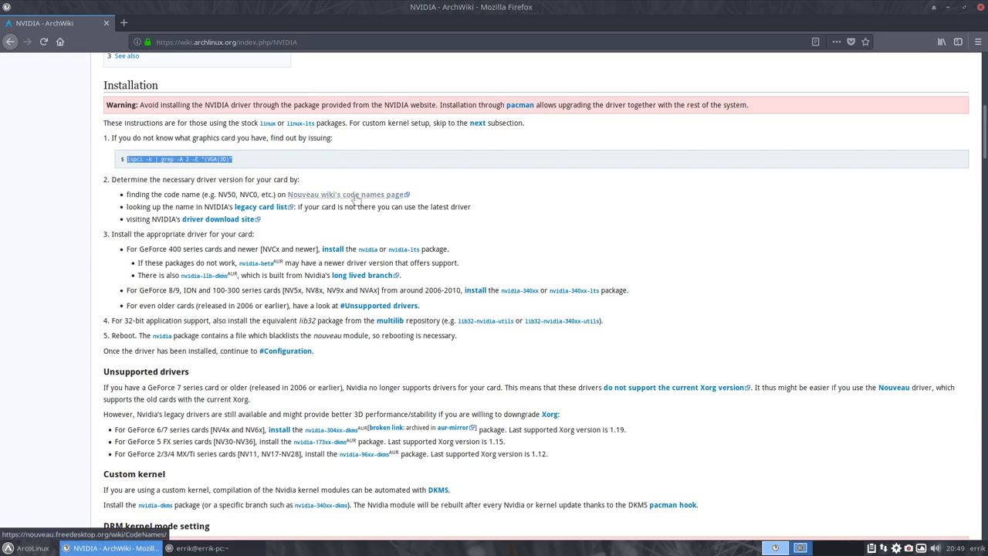
Follow the Nouveau wiki's code names page link from Installation step 2.
left_click(344, 195)
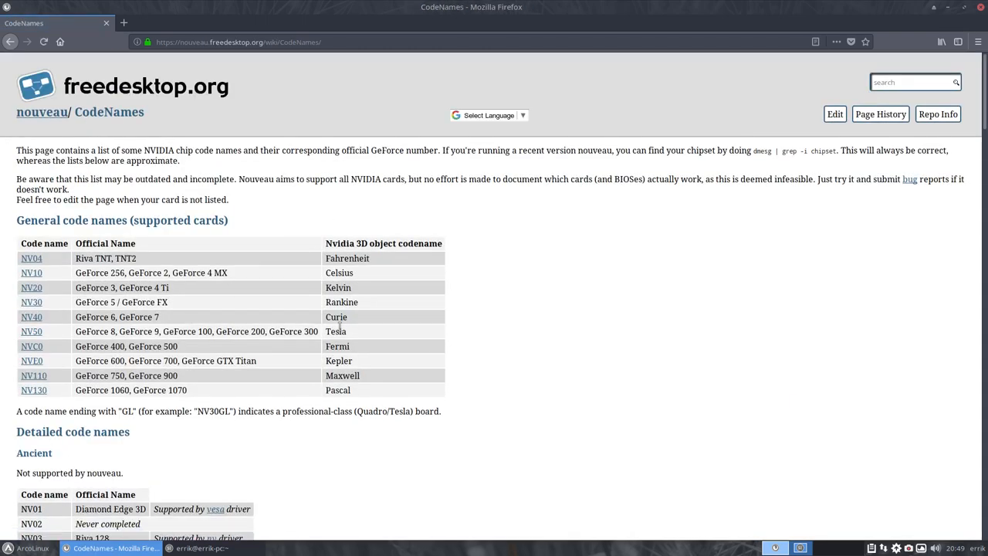
Find '970' on the CodeNames page to locate the GTX 970 under the NV110 Maxwell family.
key("ctrl+f")
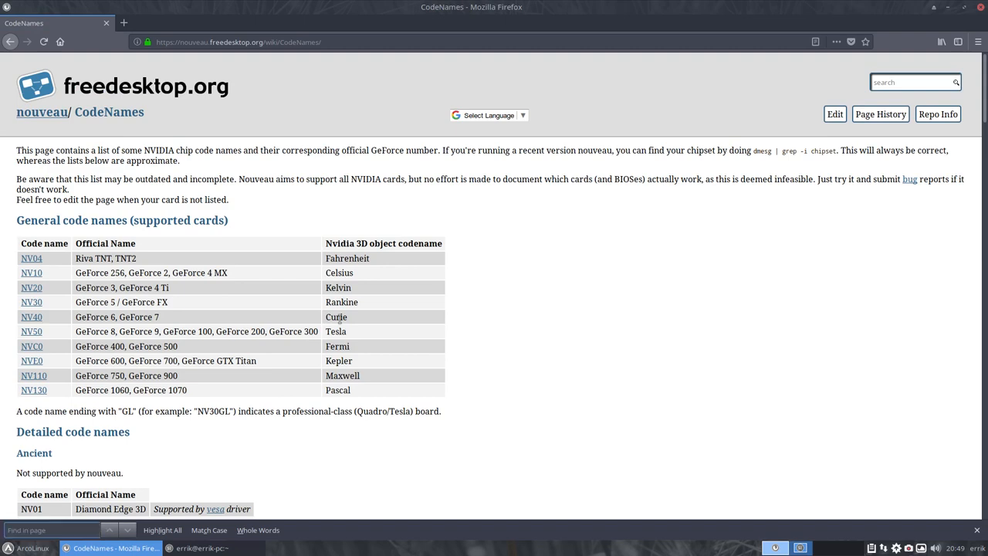
type("970")
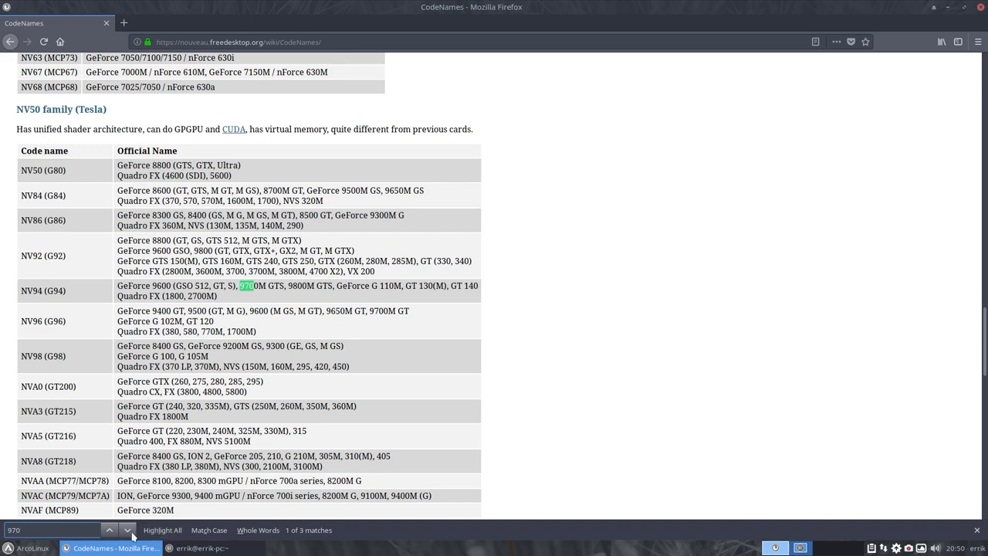
left_click(126, 529)
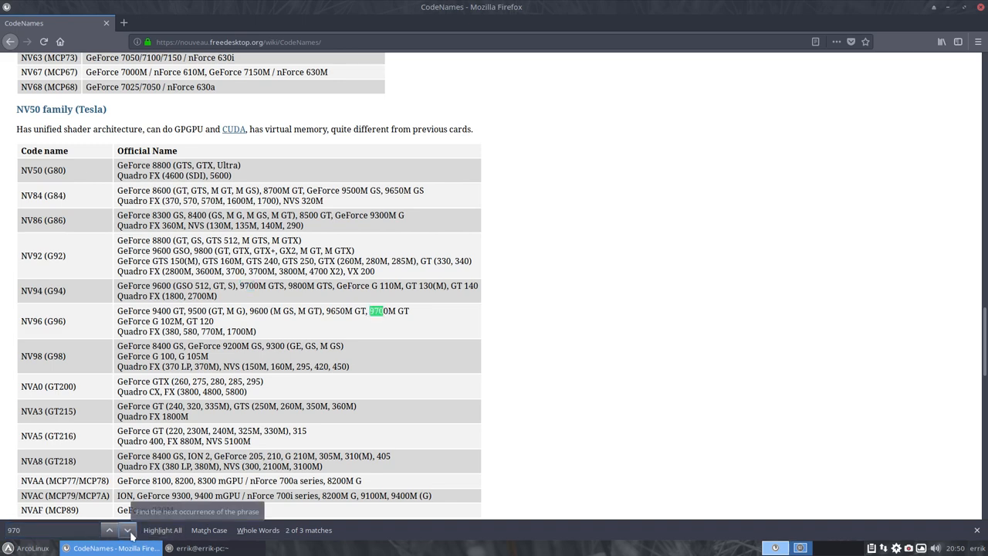
left_click(127, 529)
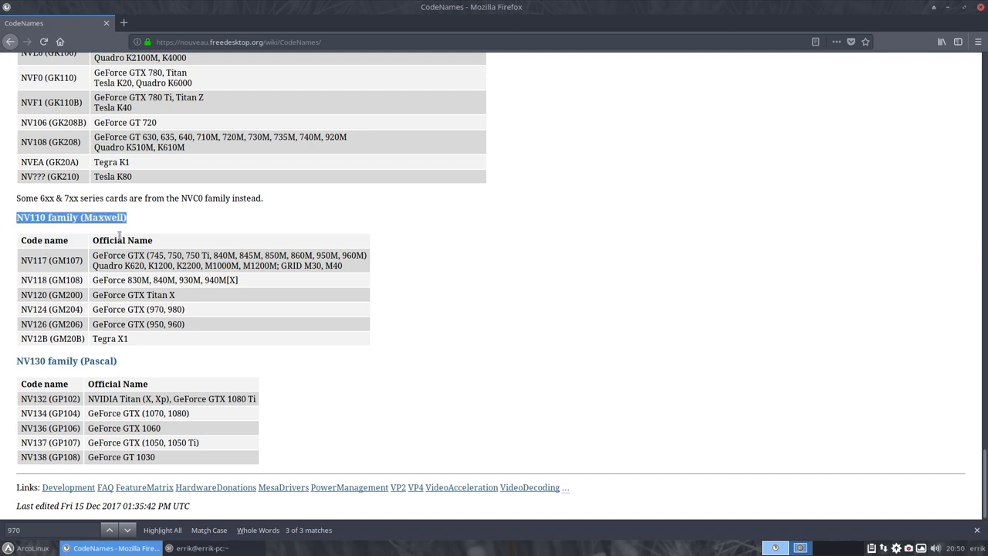
double_click(139, 309)
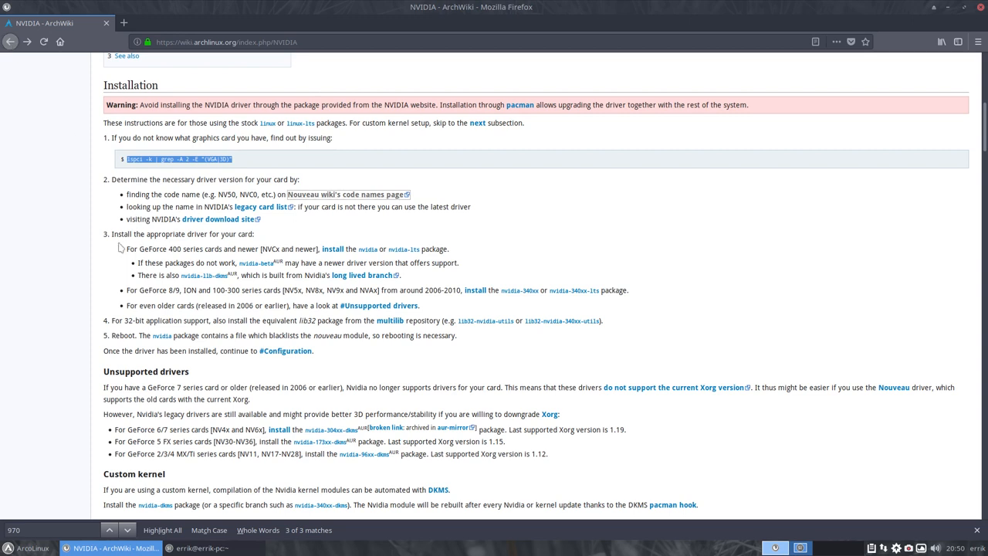
mouse_move(259, 213)
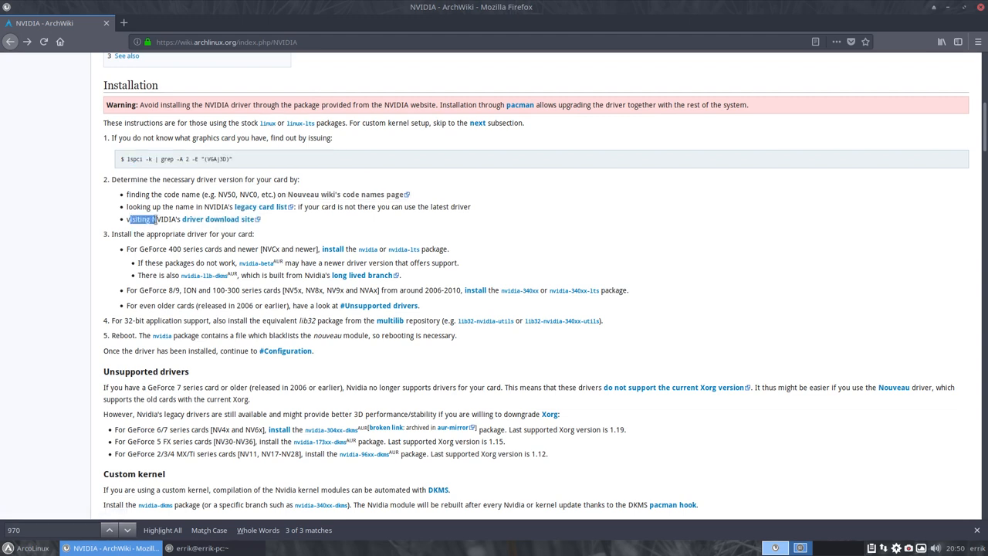
mouse_move(219, 219)
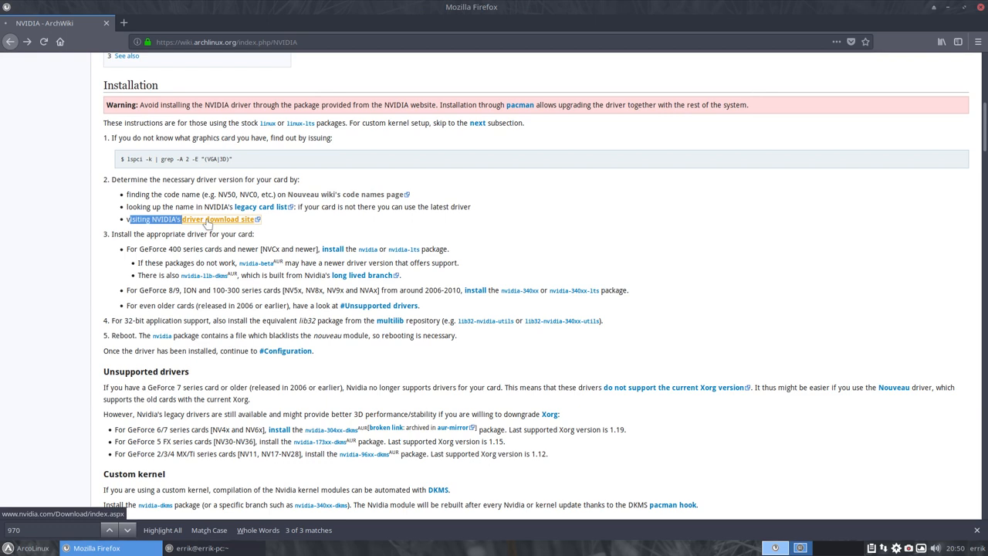
On NVIDIA's driver download site, set Product Type GeForce, Series 900, Product GTX 970.
left_click(219, 219)
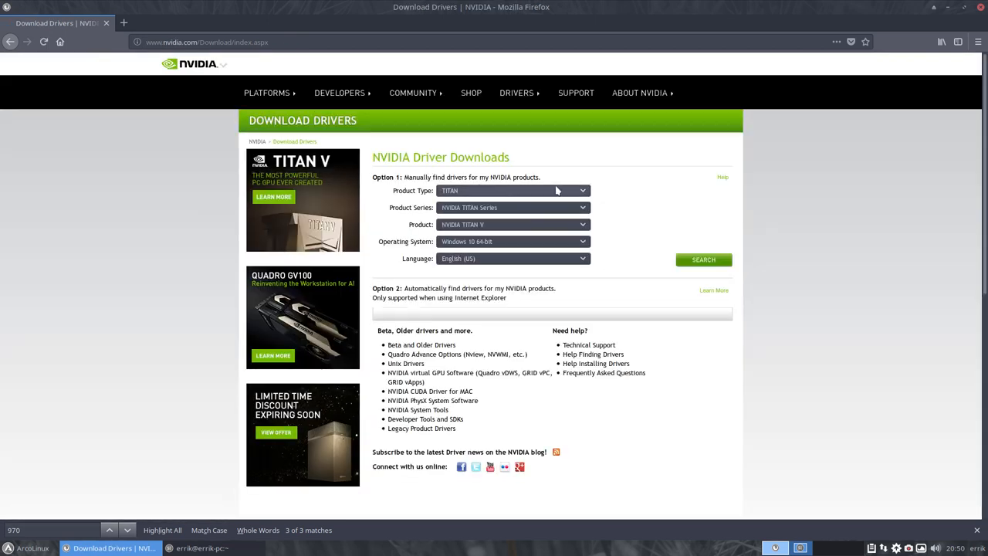
left_click(513, 192)
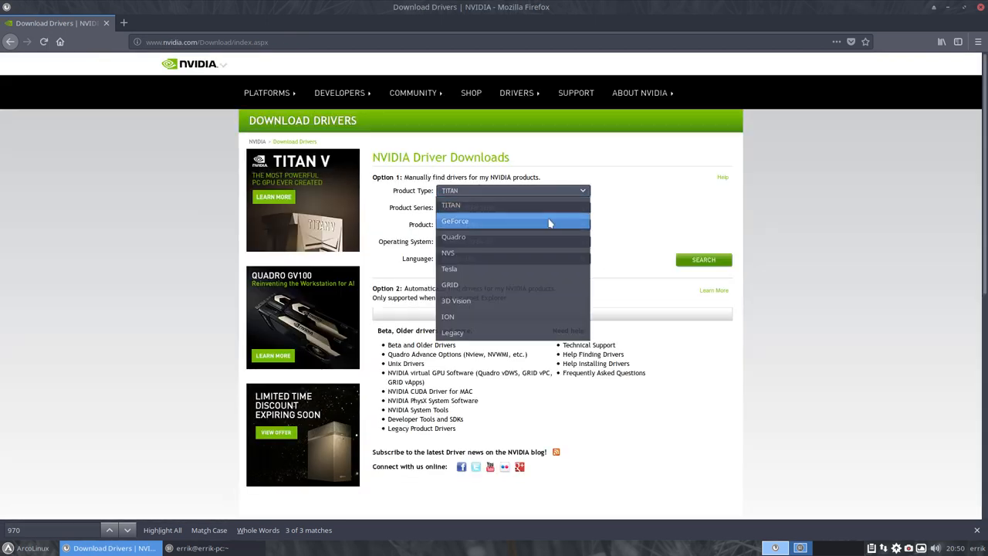
left_click(453, 221)
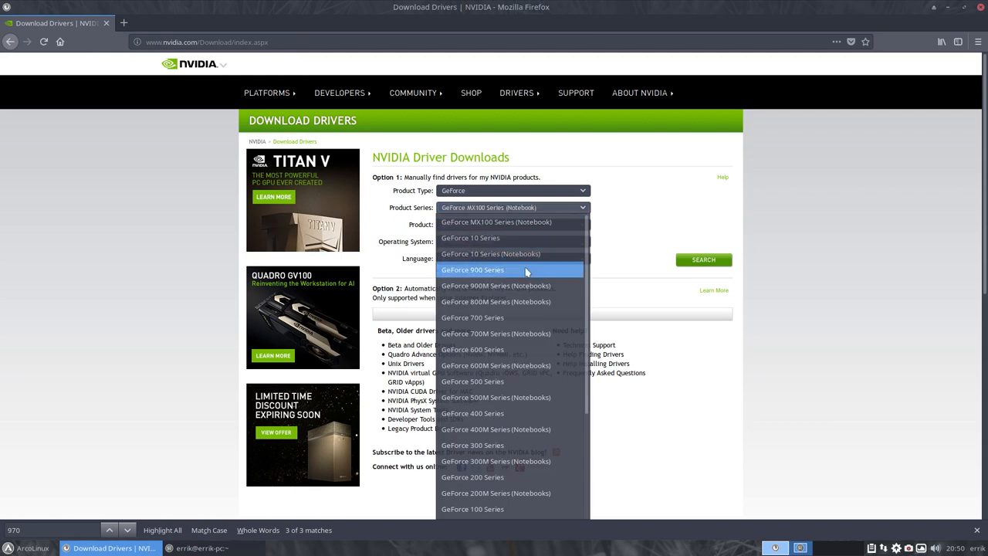
left_click(473, 269)
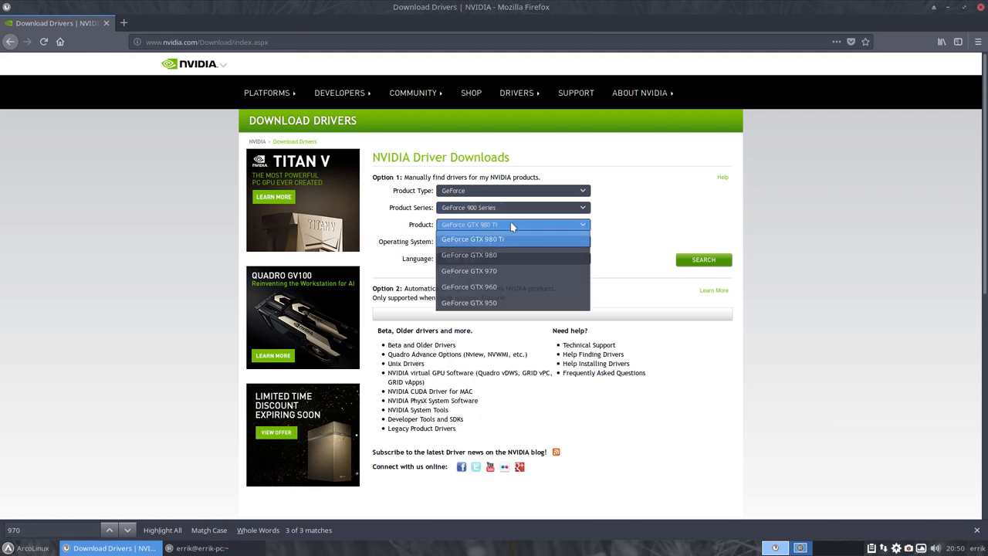
mouse_move(469, 270)
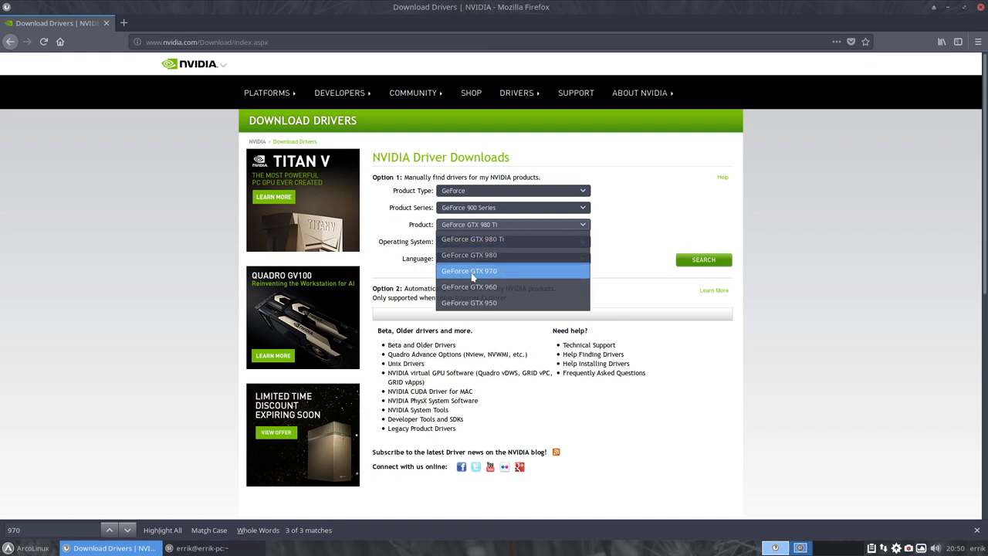
left_click(469, 270)
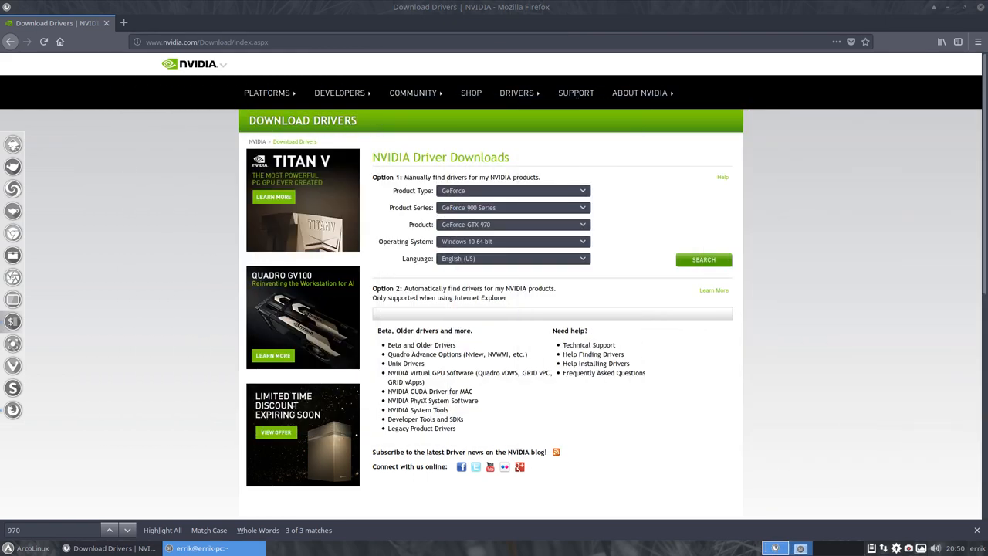
Choose Linux 64-bit, search, and highlight the resulting driver version 390.48.
left_click(512, 241)
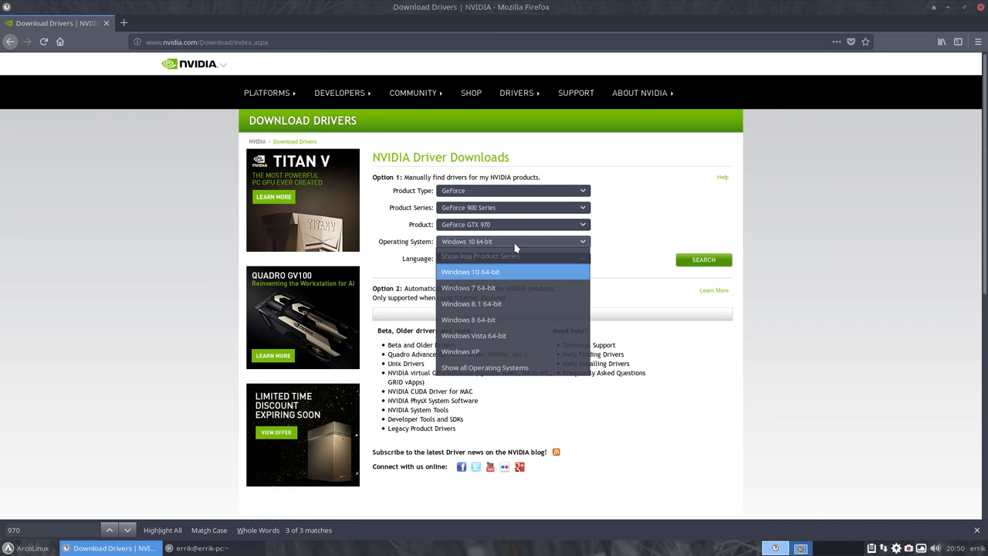
left_click(485, 368)
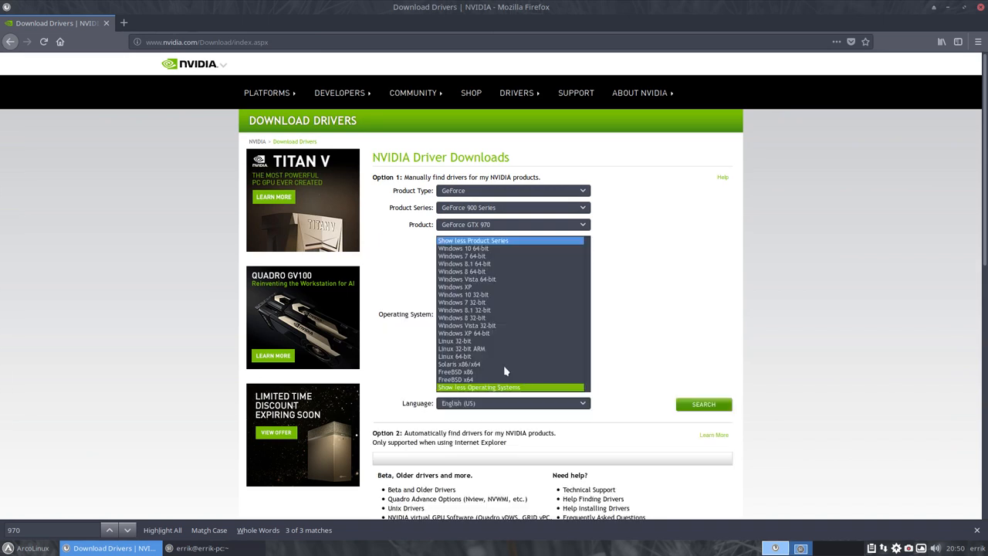
mouse_move(467, 361)
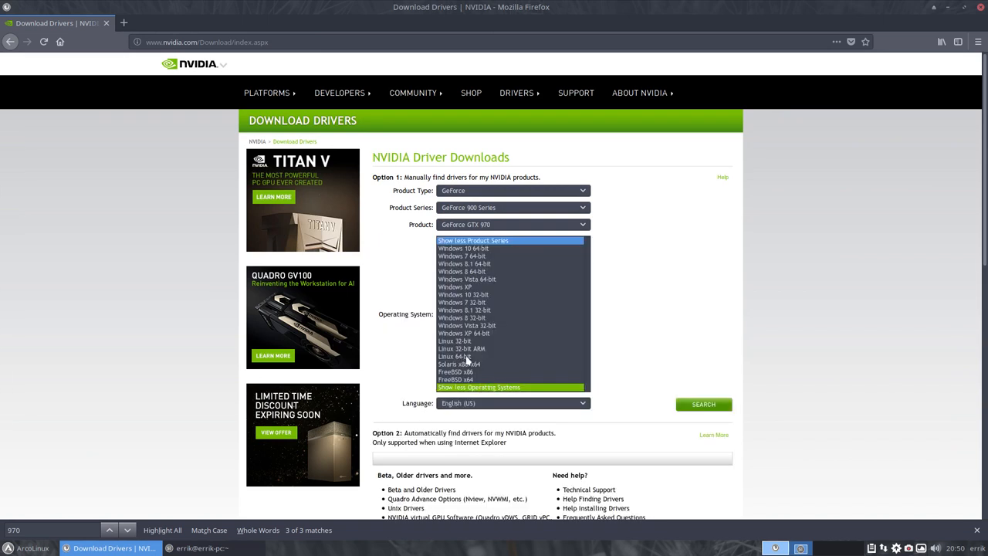
left_click(460, 355)
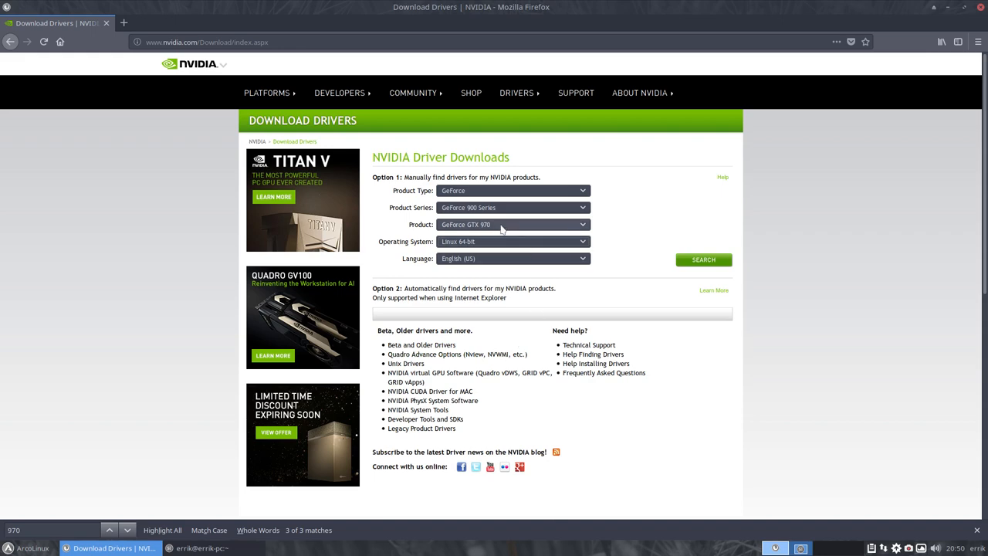
mouse_move(686, 256)
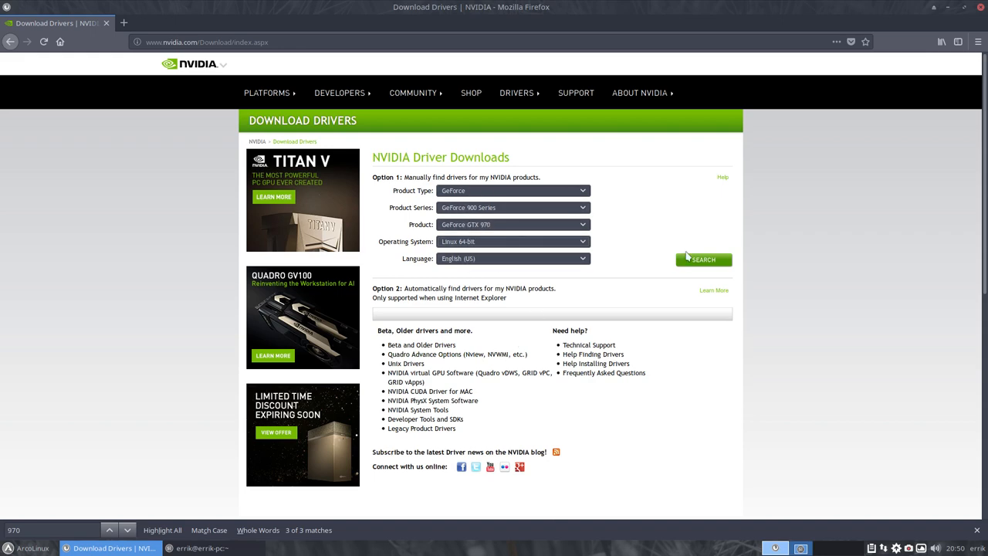
left_click(703, 259)
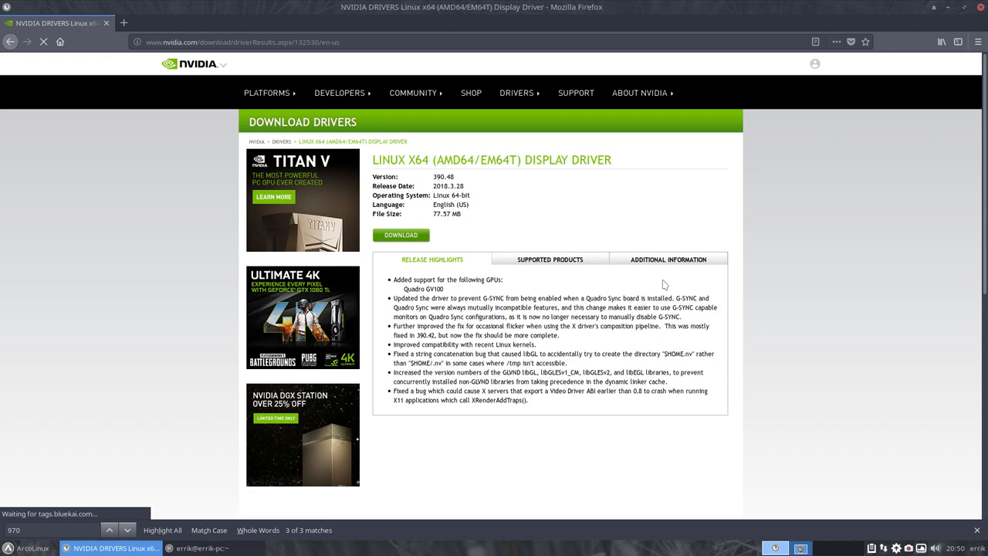
double_click(443, 176)
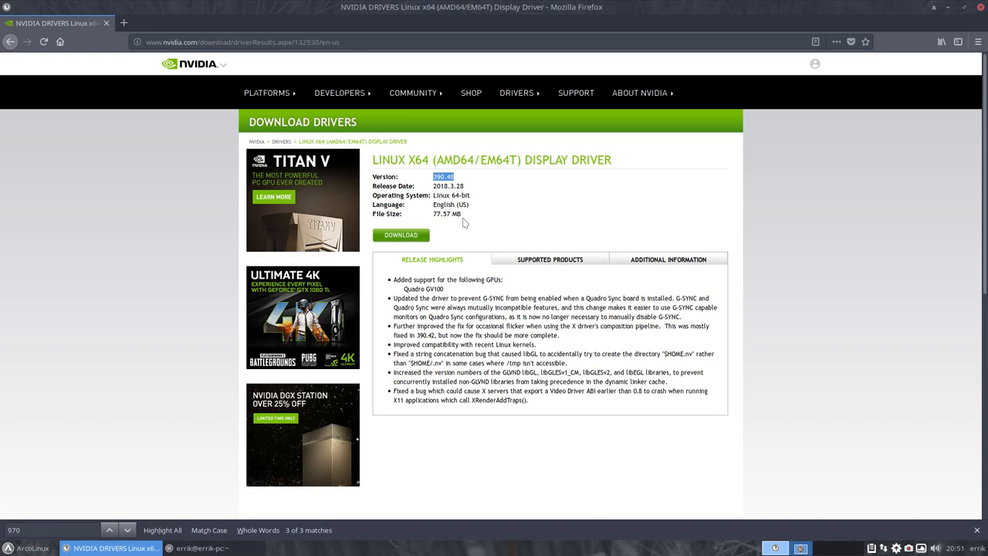
mouse_move(98, 71)
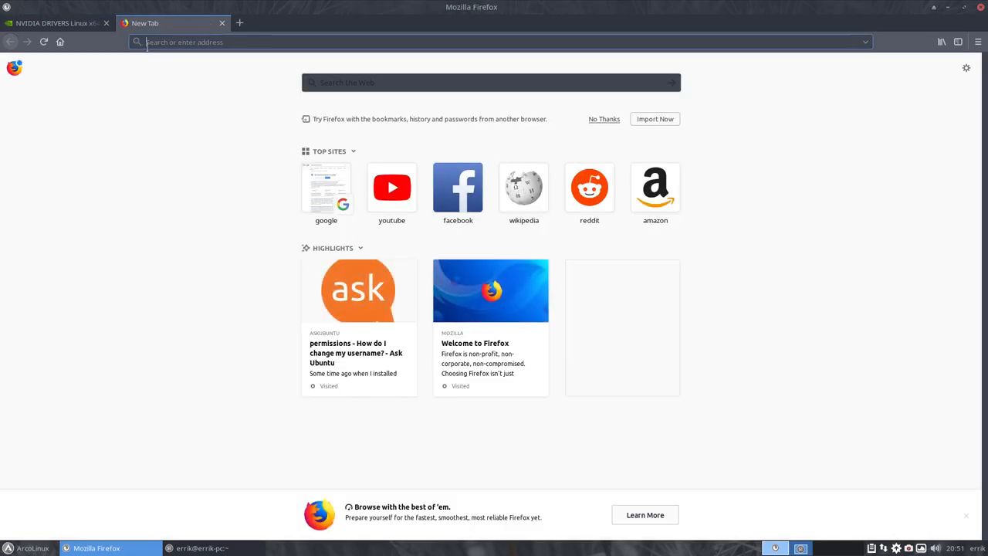
Search 'arch wiki', reopen the NVIDIA ArchWiki article and follow the nvidia package link in Installation step 3.
type("arch wiki")
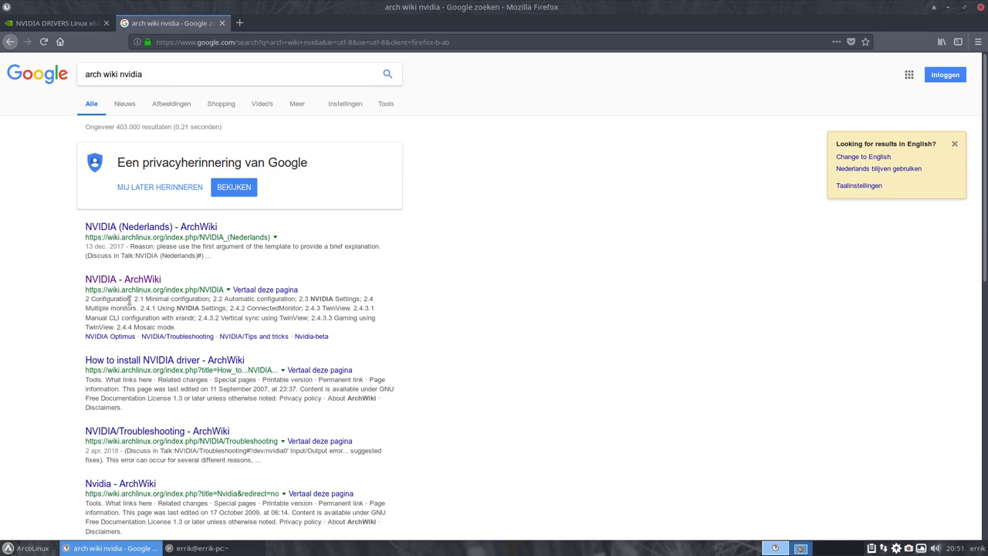
left_click(122, 278)
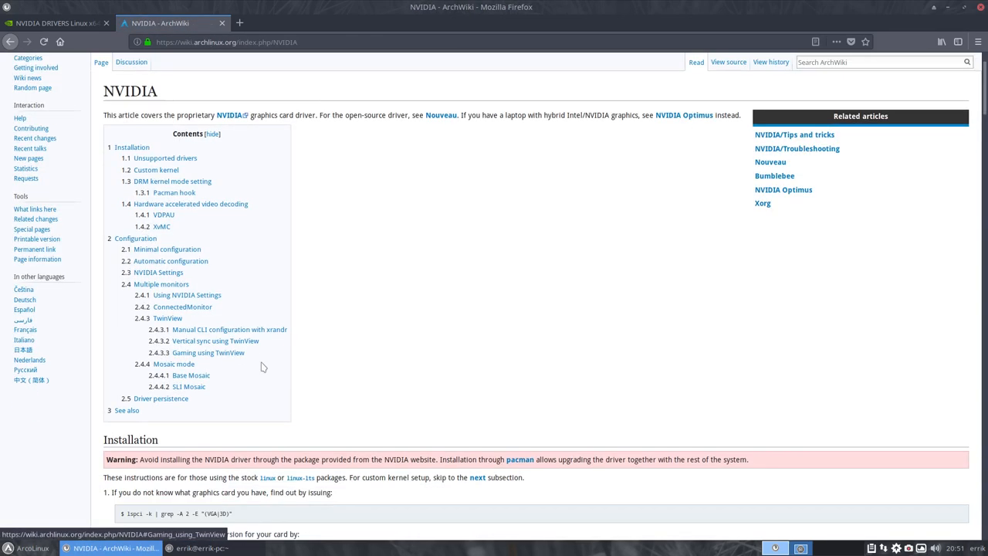
scroll("down", 3)
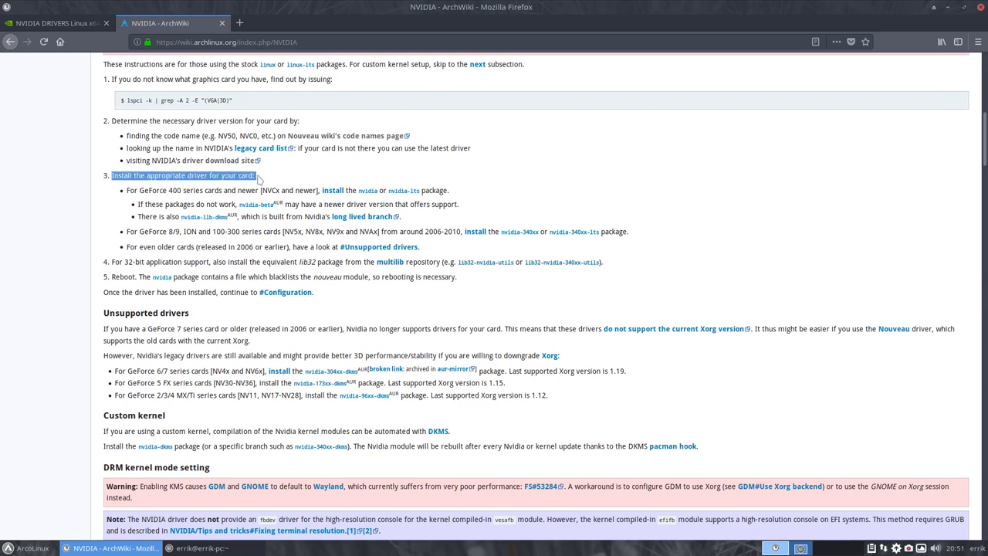
left_click(127, 231)
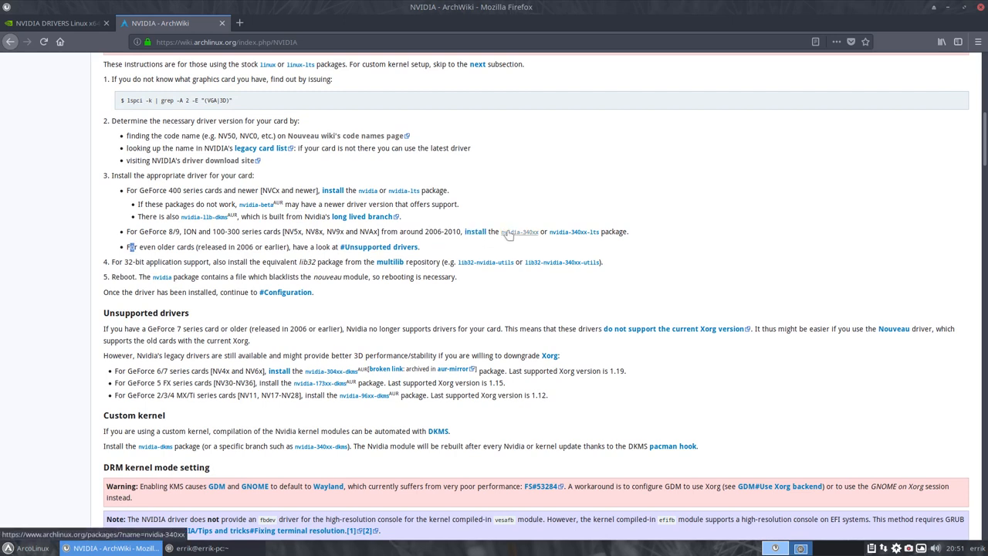
mouse_move(368, 190)
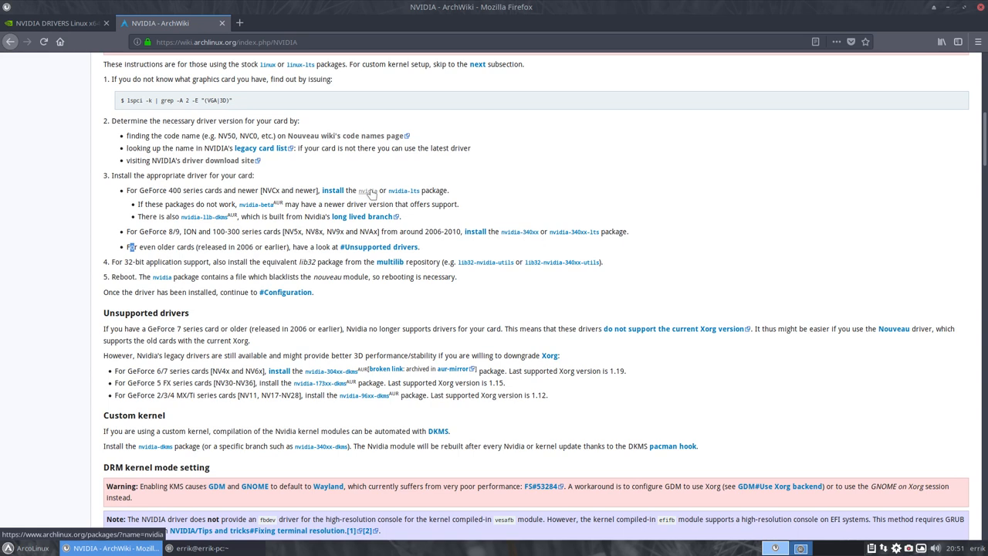
mouse_move(380, 194)
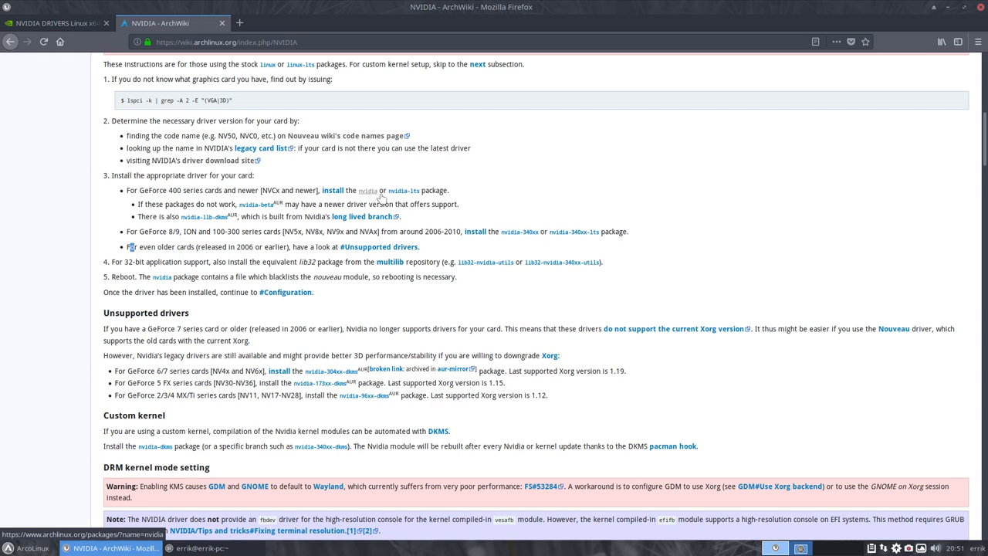
mouse_move(518, 231)
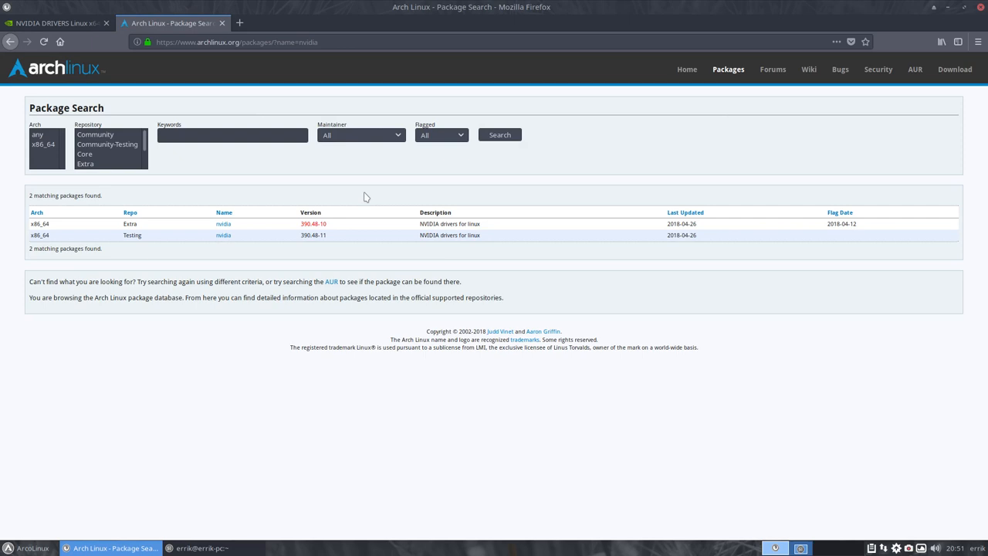
mouse_move(292, 235)
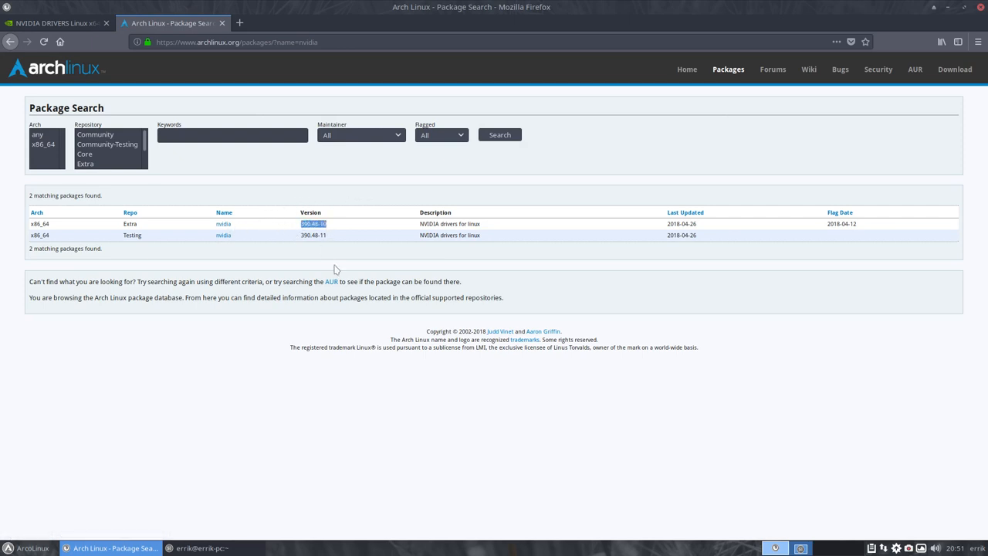
Compare NVIDIA's 390.48 driver tab with Arch package search and open the Extra nvidia package details.
left_click(54, 24)
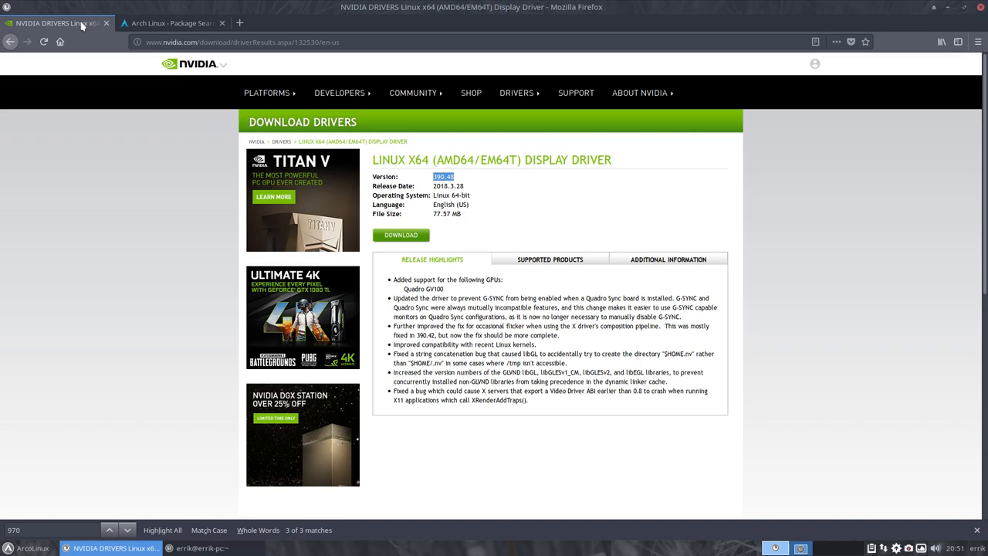
left_click(169, 23)
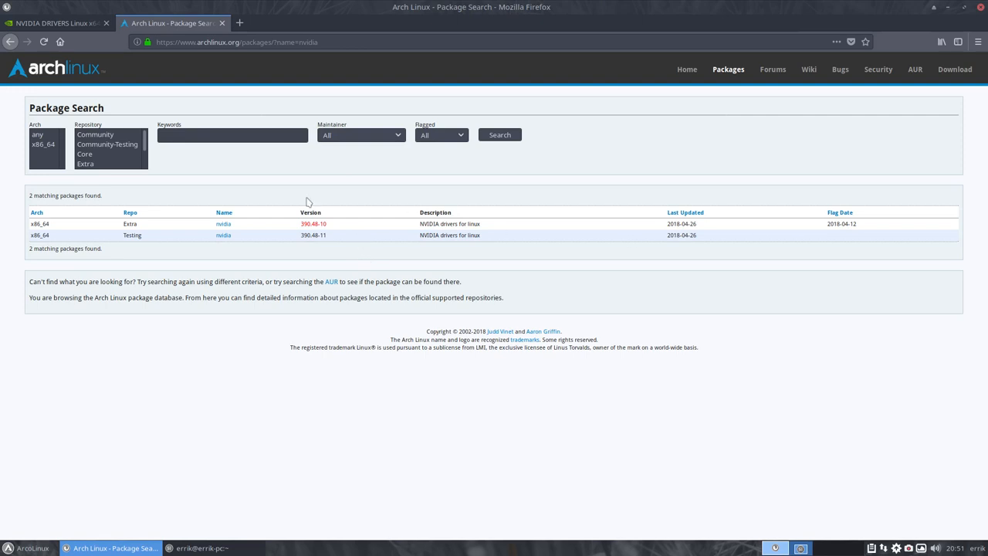
mouse_move(222, 223)
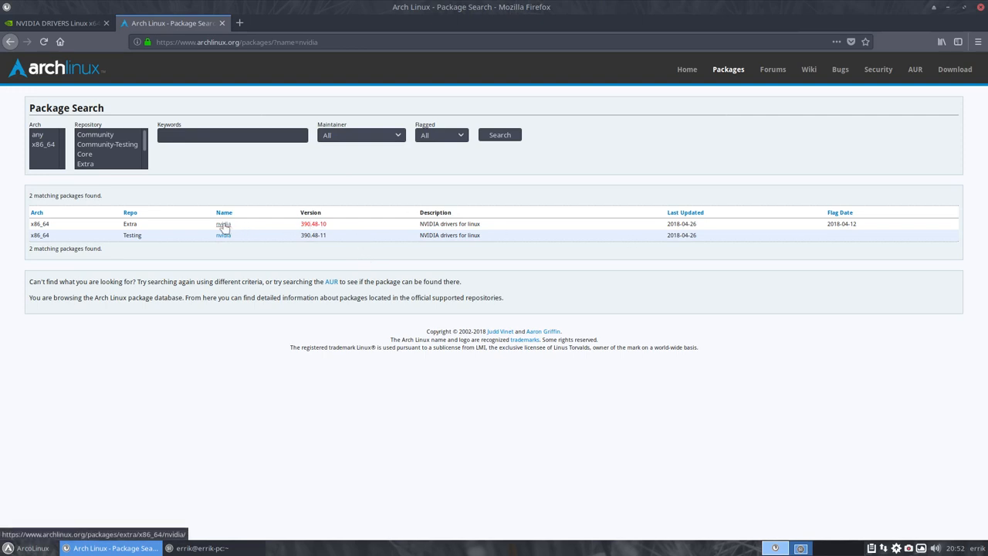
left_click(222, 224)
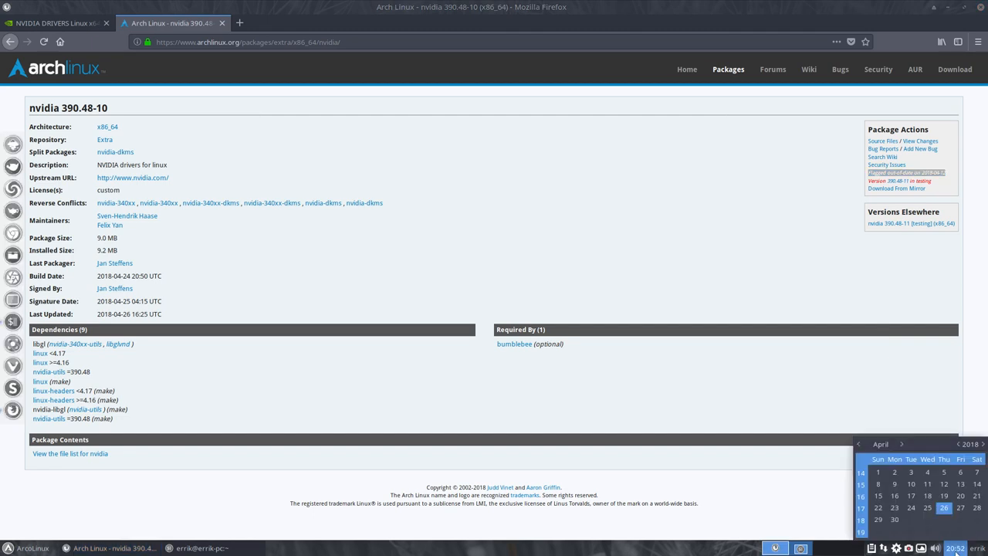
Dismiss the calendar, check the NVIDIA driver tab again and return to the ArchWiki NVIDIA article.
left_click(400, 235)
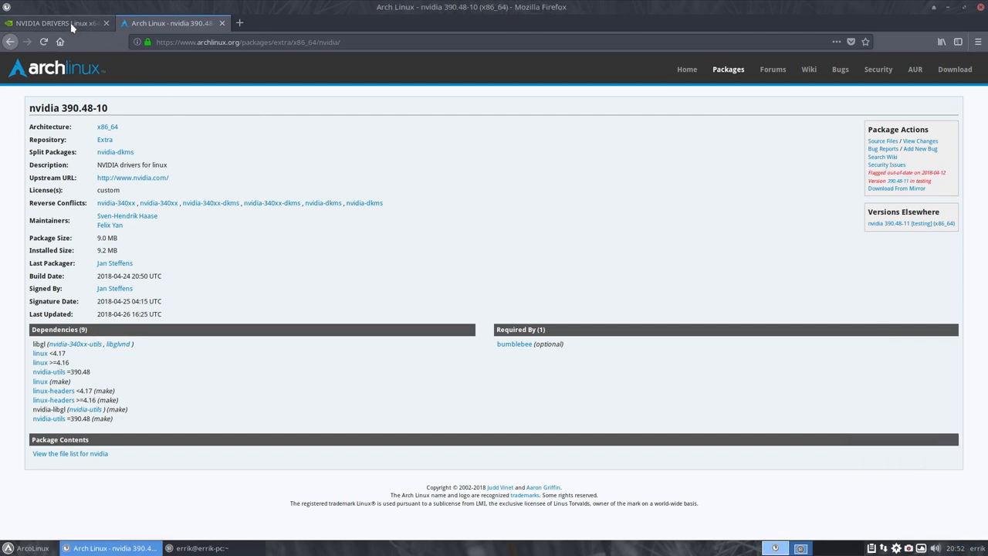
left_click(55, 23)
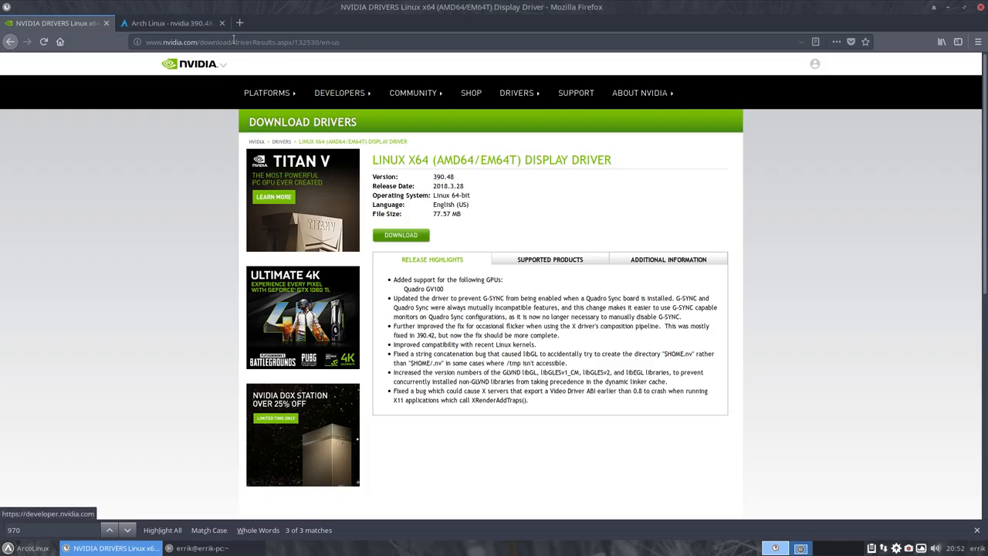
left_click(170, 23)
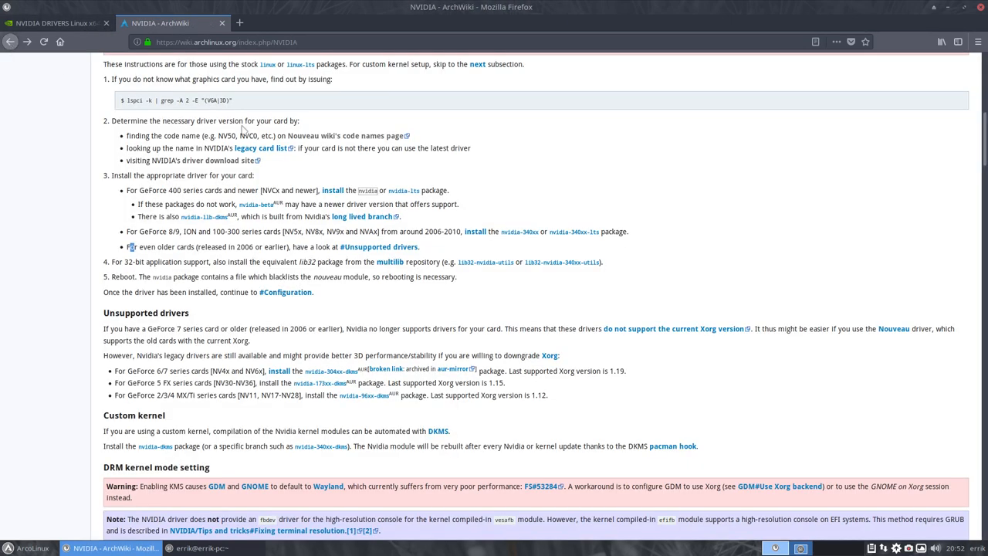
mouse_move(368, 192)
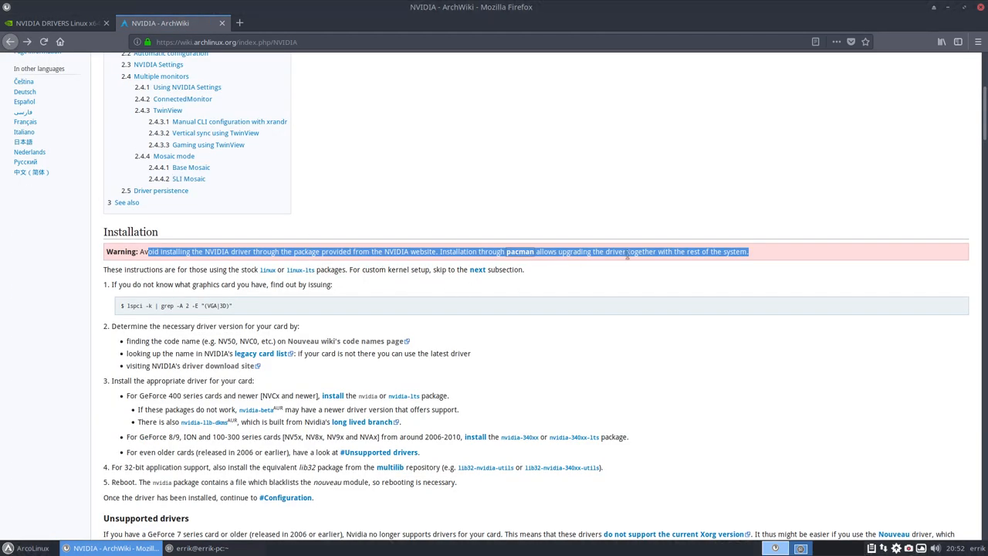
Read the Installation warning about installing via pacman, then return to NVIDIA's Linux driver tab.
left_click(757, 255)
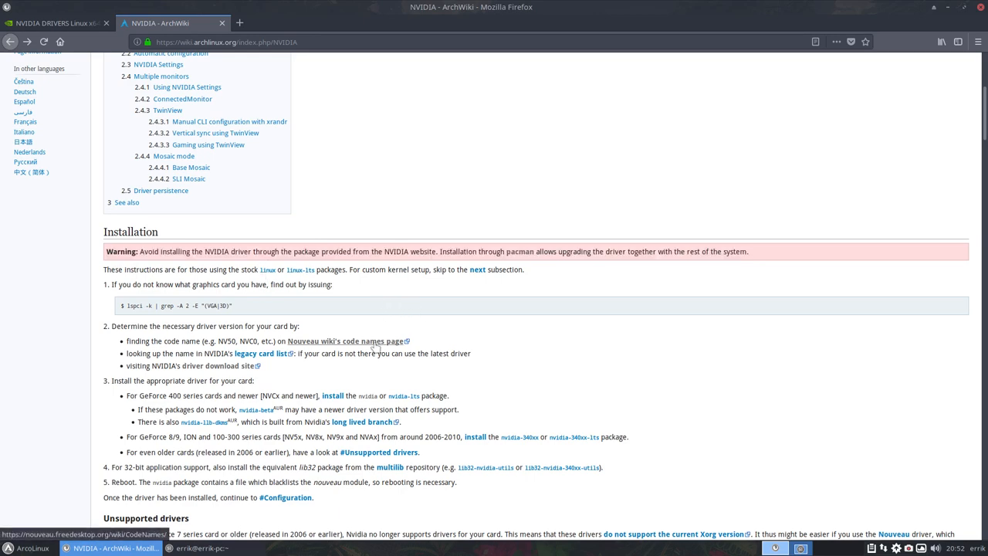
scroll("down", 3)
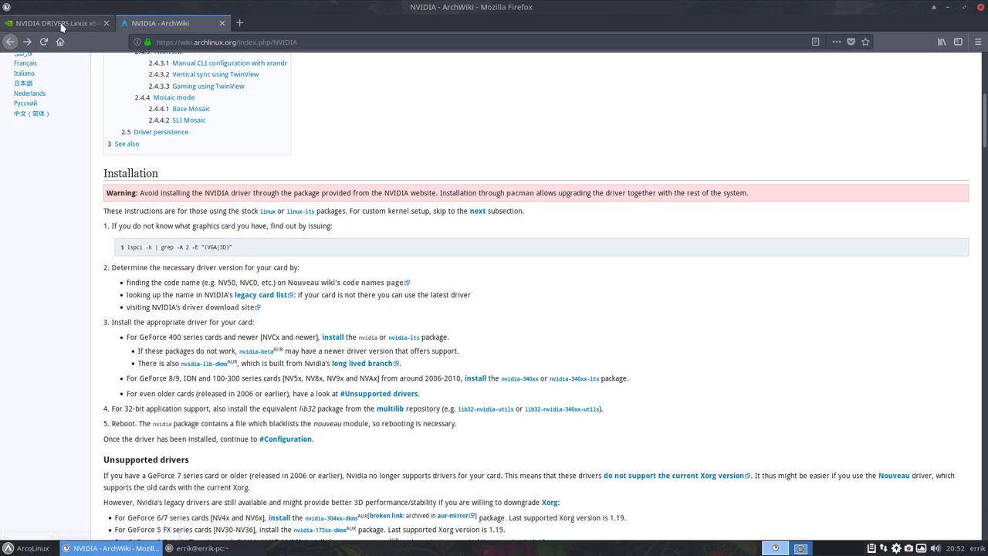
left_click(54, 23)
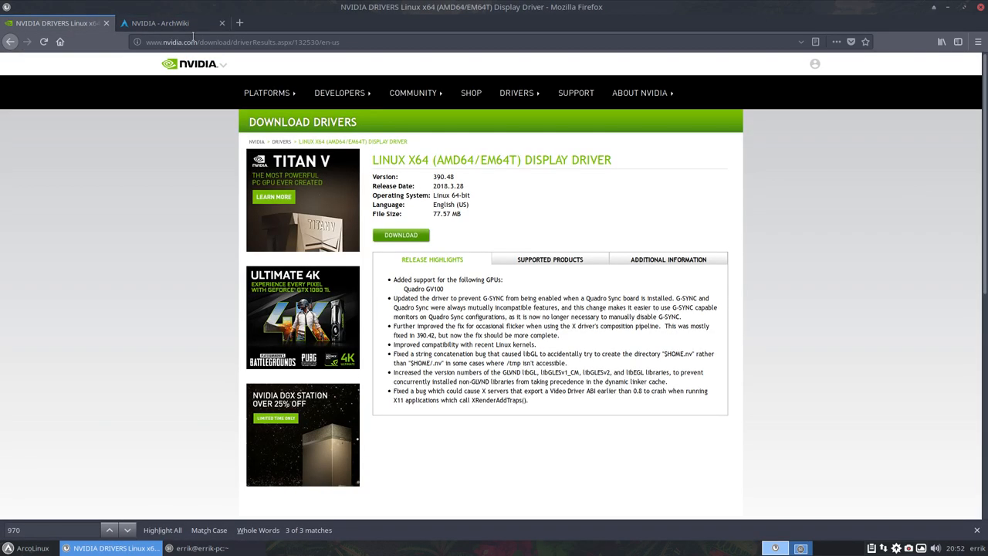
Return to the nvidia results and highlight the Extra package's version 390.48-10.
left_click(160, 23)
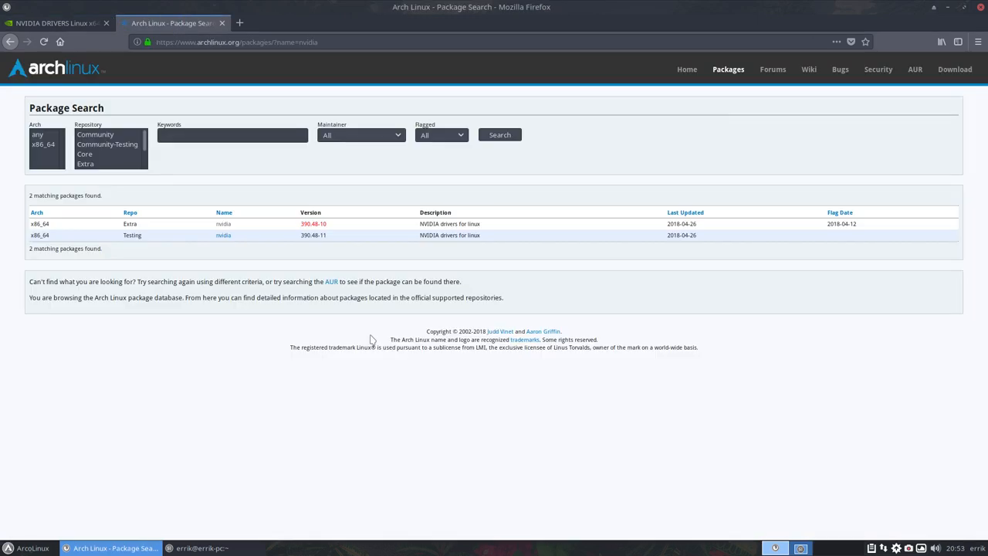
double_click(312, 224)
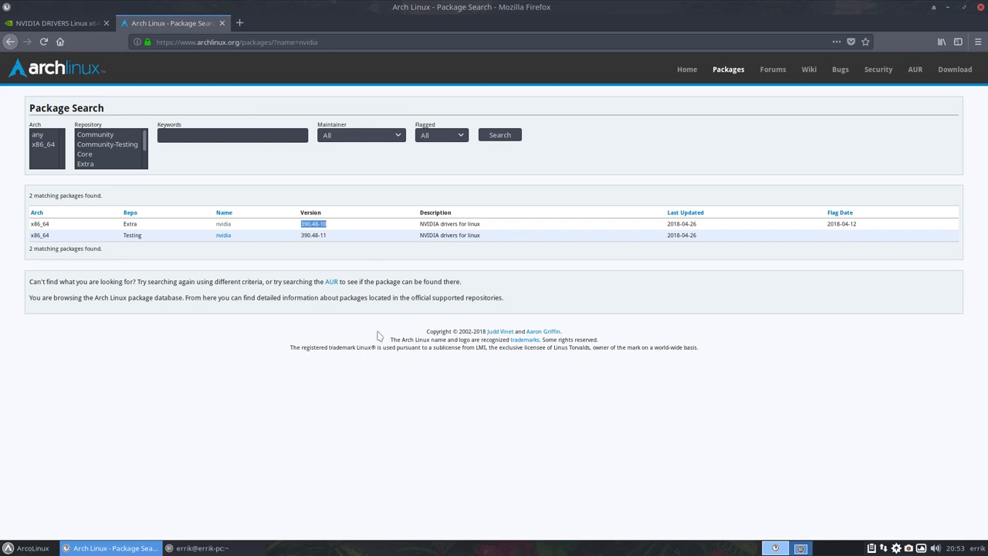
mouse_move(293, 289)
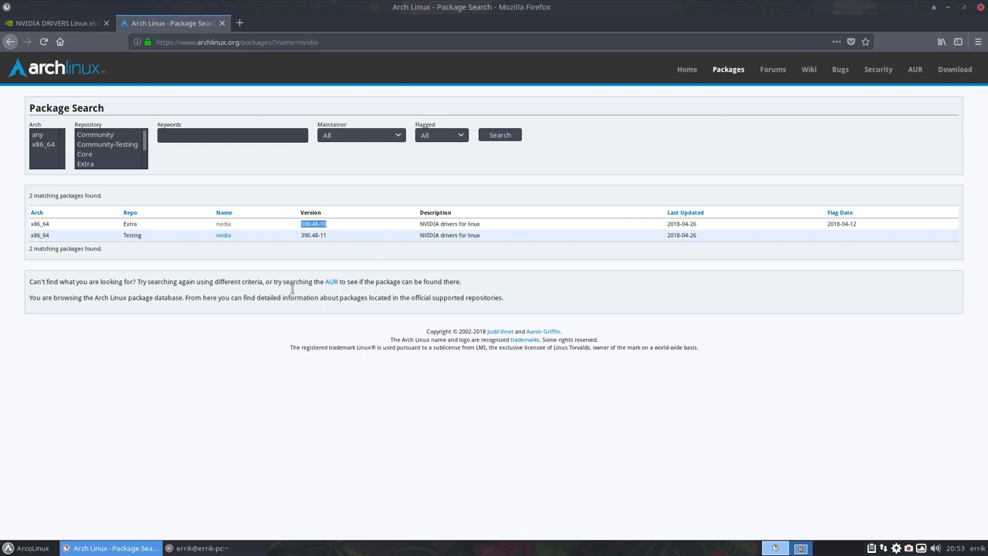
mouse_move(222, 234)
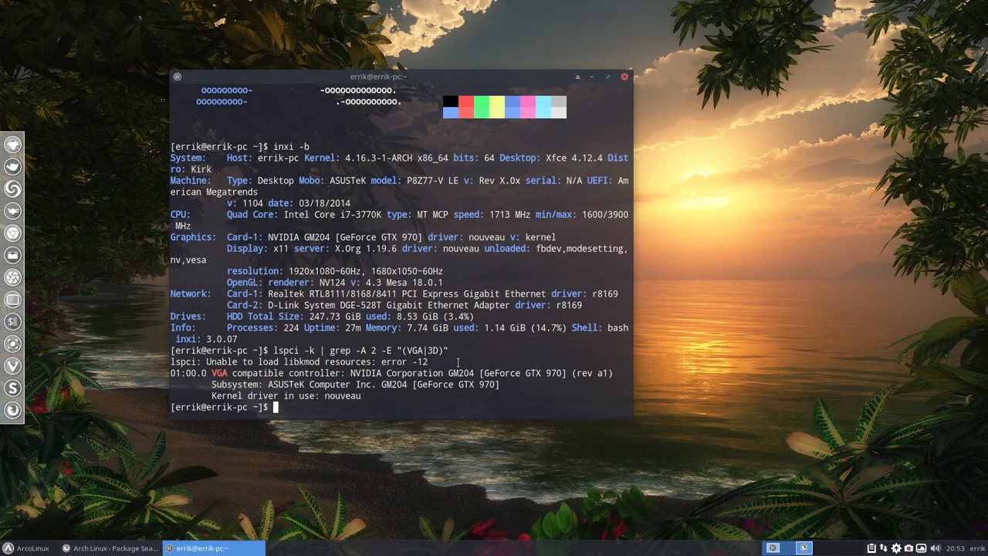
Clear the terminal and run sudo pacman -S nvidia, correcting the stray letter after -S.
type("clera")
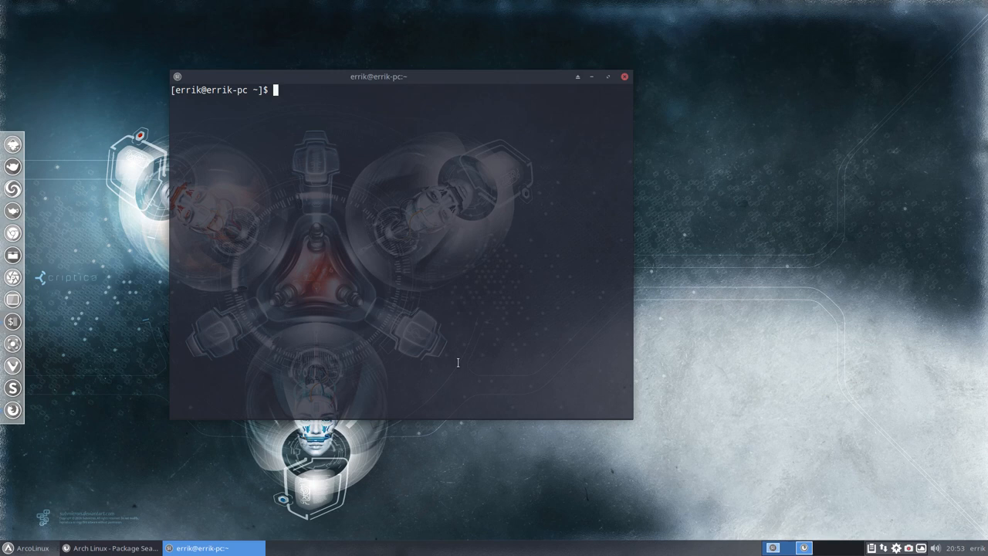
type("s")
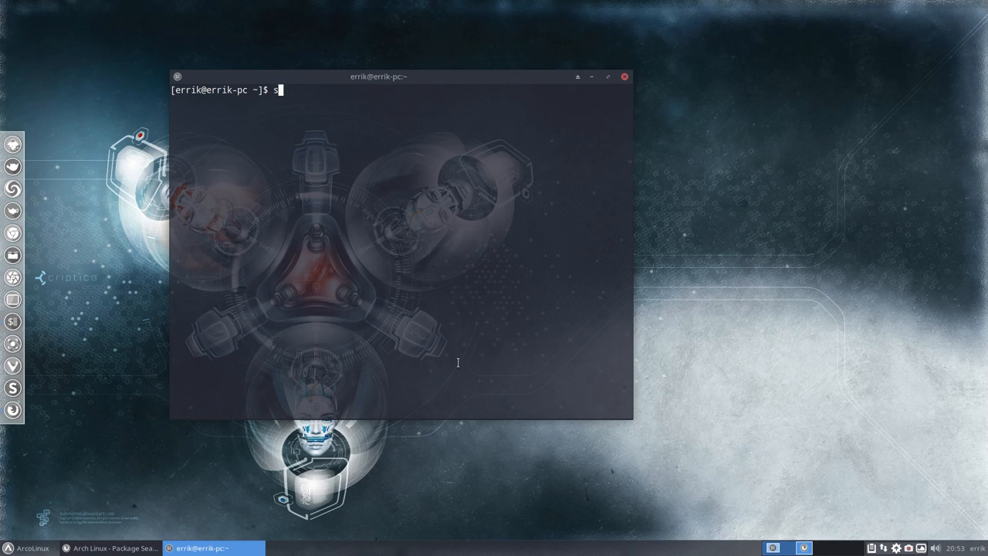
type("udo pacman")
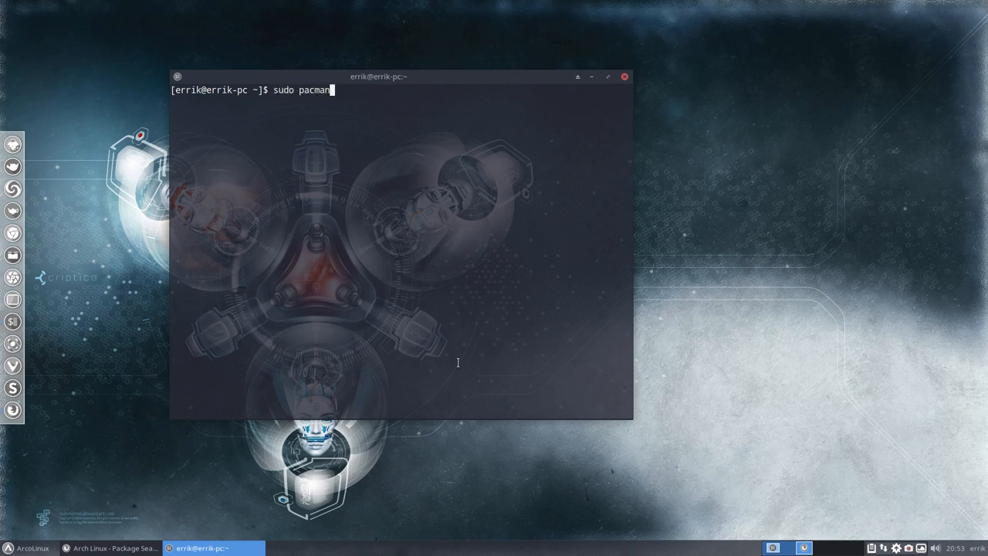
type("-SD")
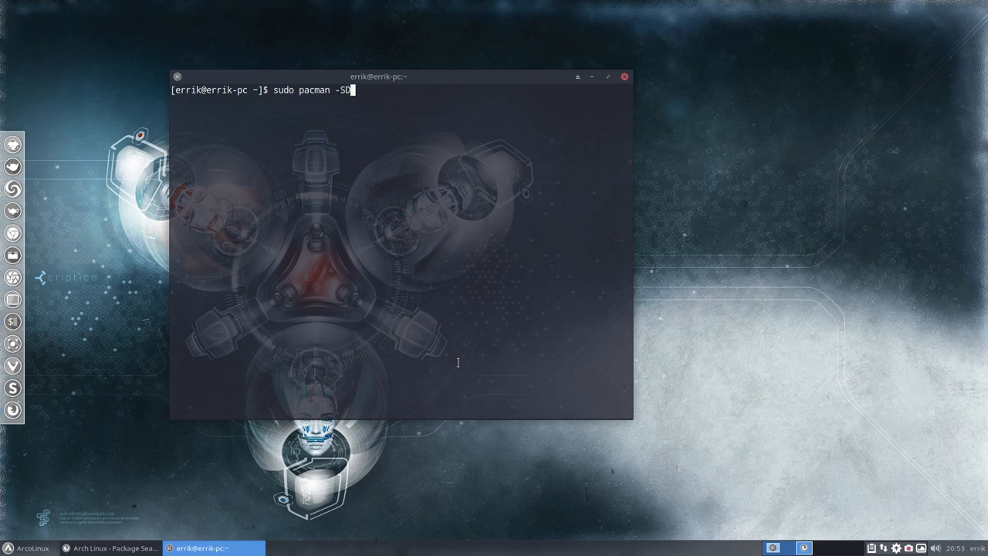
key("Backspace")
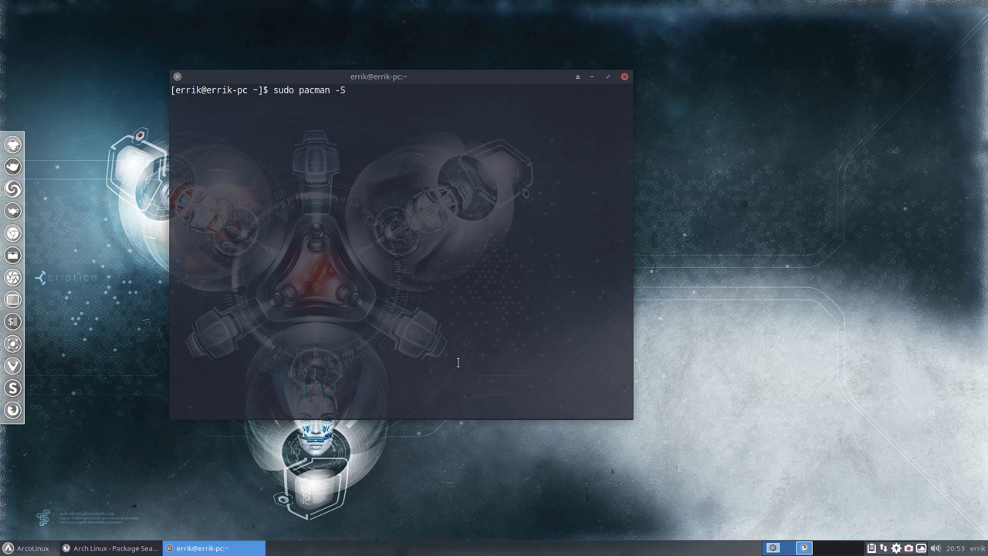
type("nvidia")
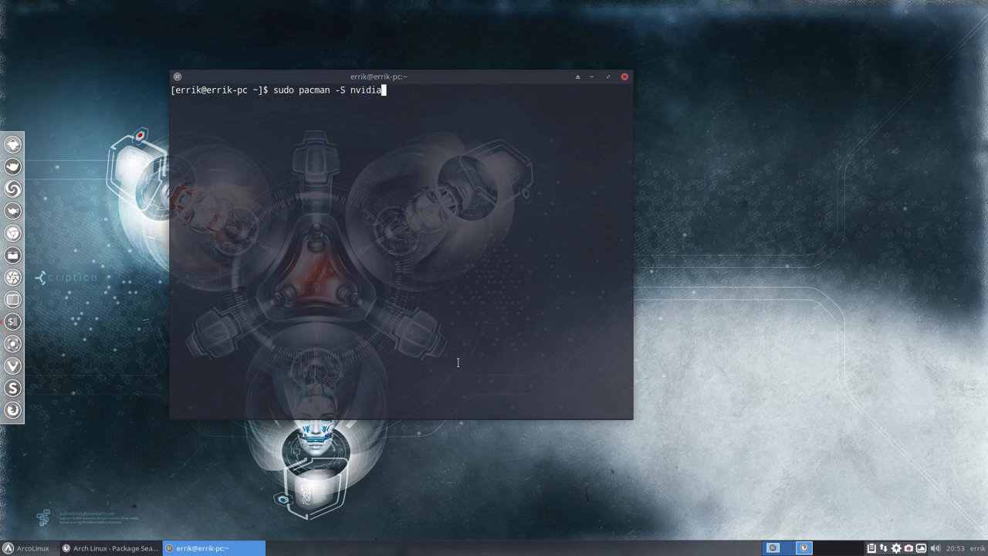
key("Tab")
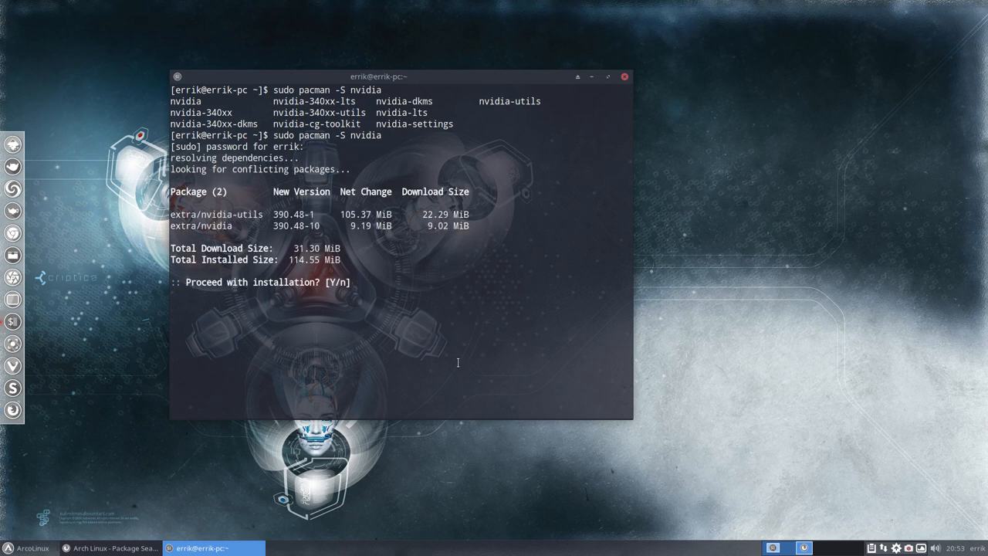
Confirm installing nvidia and nvidia-utils 390.48, rerun inxi -b and highlight the still-listed nouveau driver.
key("Return")
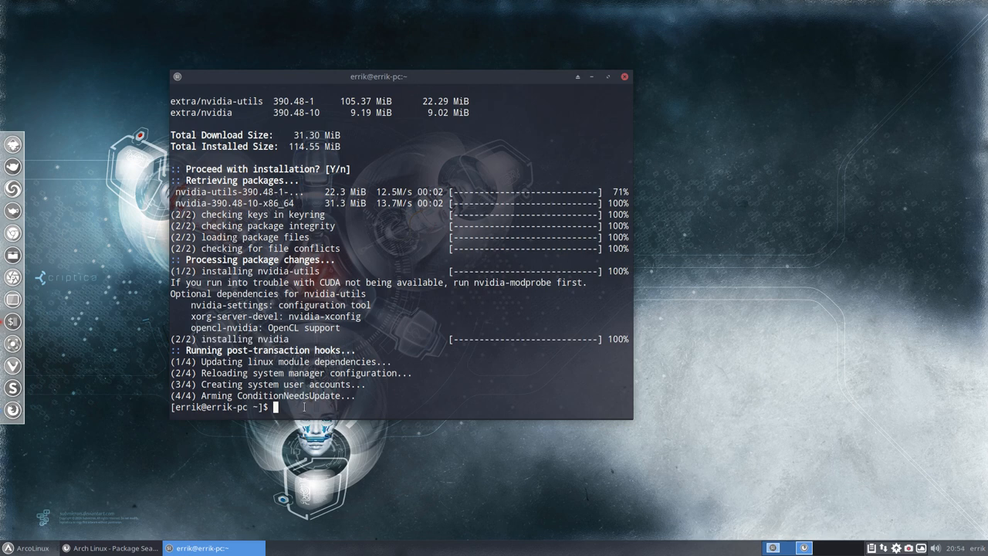
type("inxi -b")
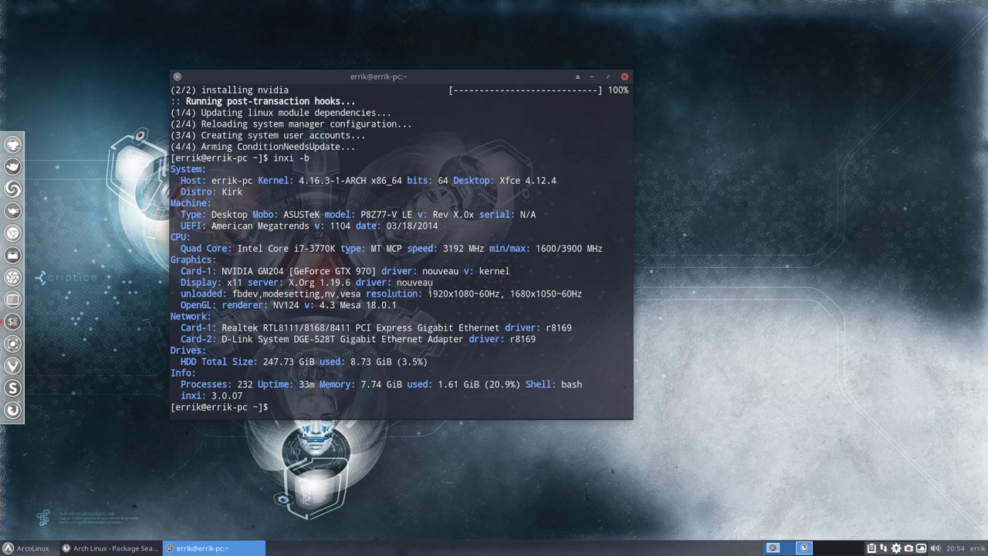
double_click(414, 281)
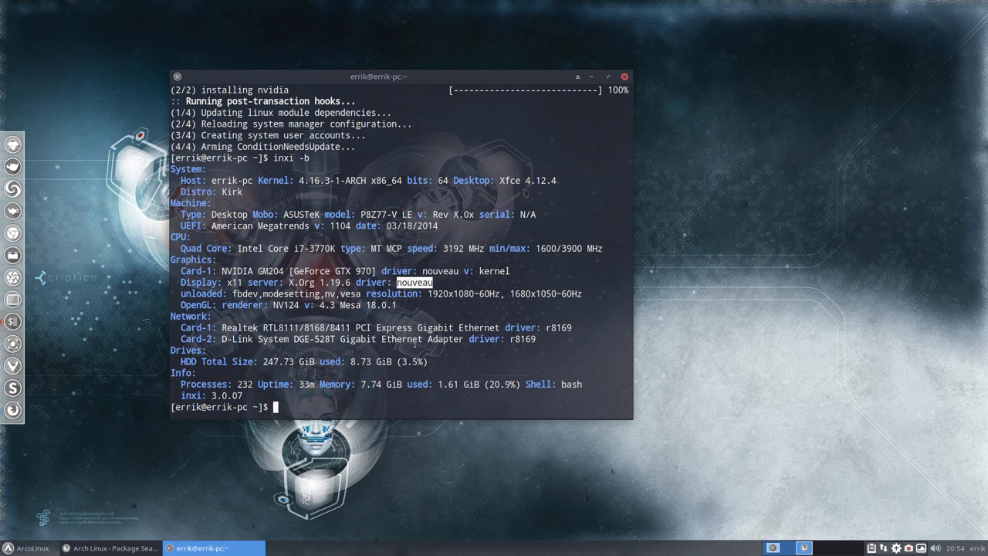